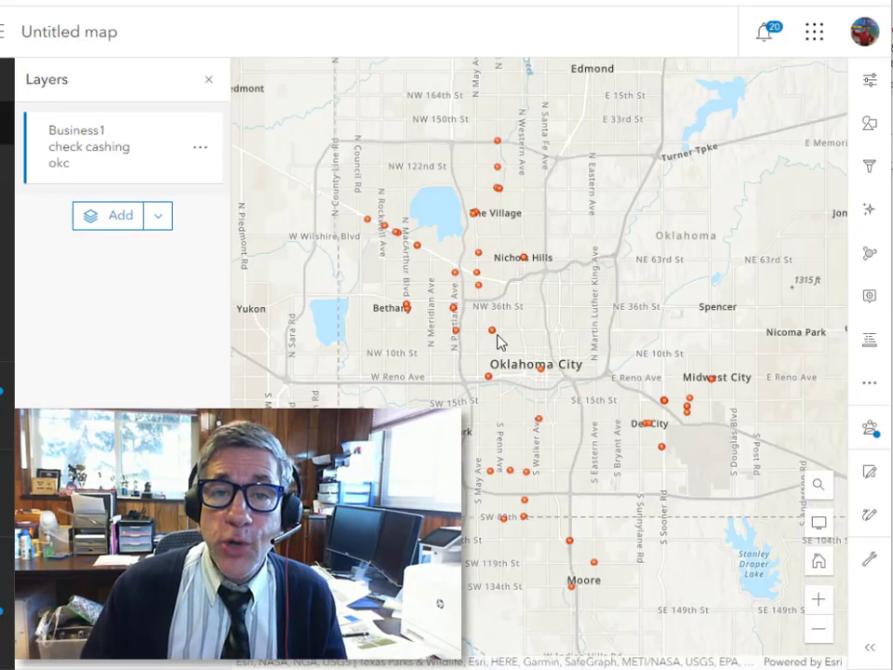
Select the Business1 check cashing okc layer and bring up its styling options.
left_click(493, 330)
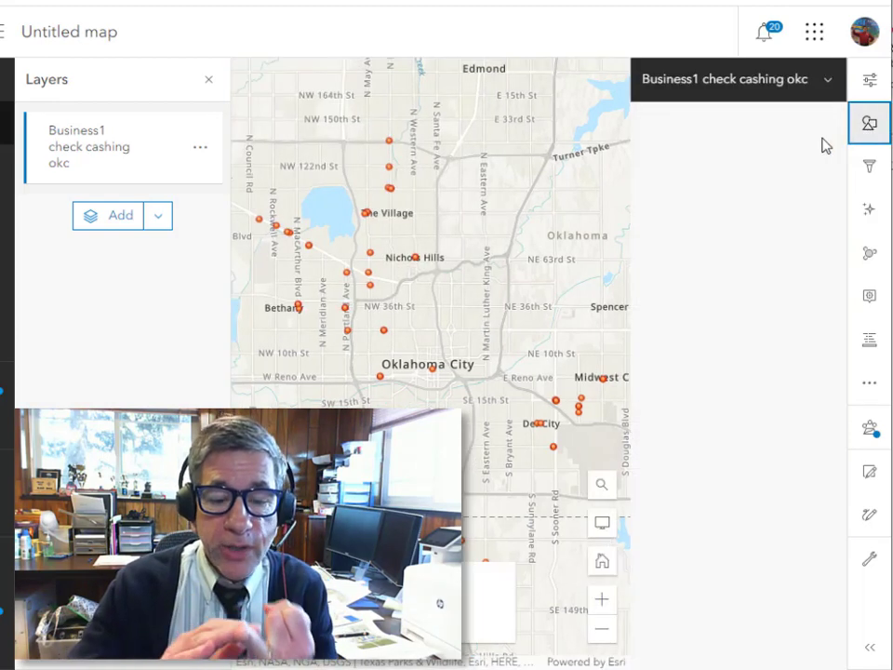
Change the check cashing point symbol to a green diamond at size 16.
left_click(869, 122)
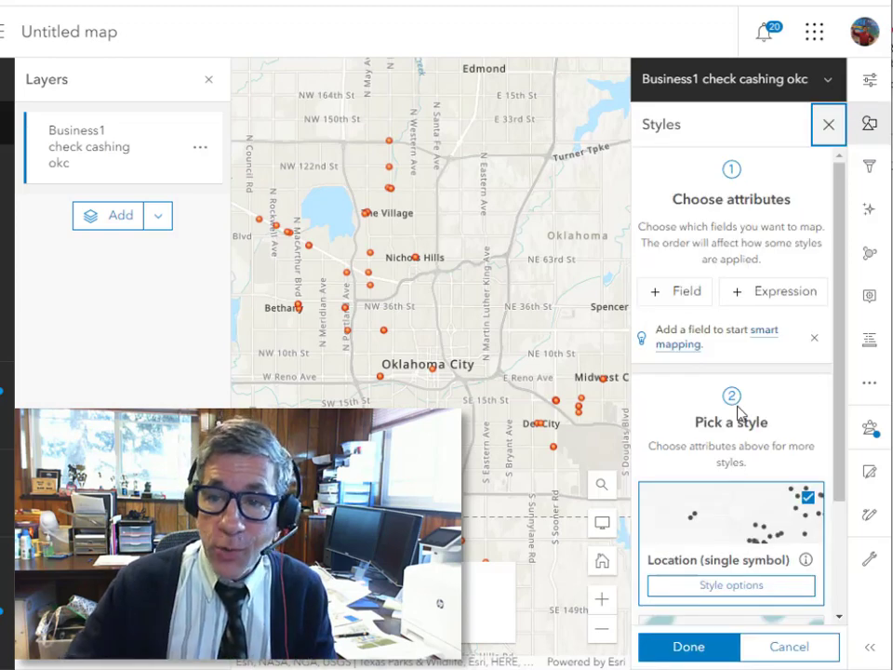
left_click(731, 585)
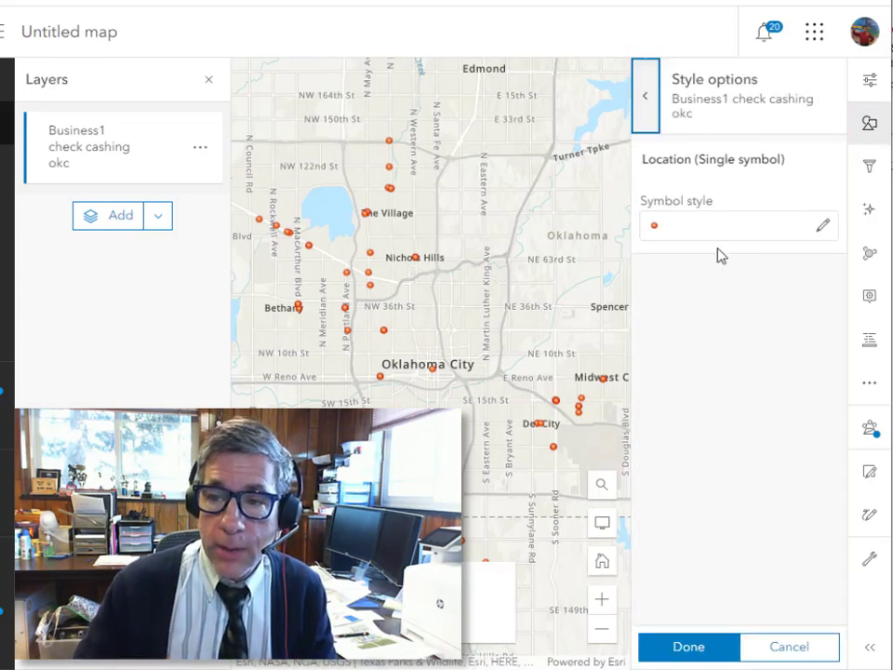
left_click(849, 226)
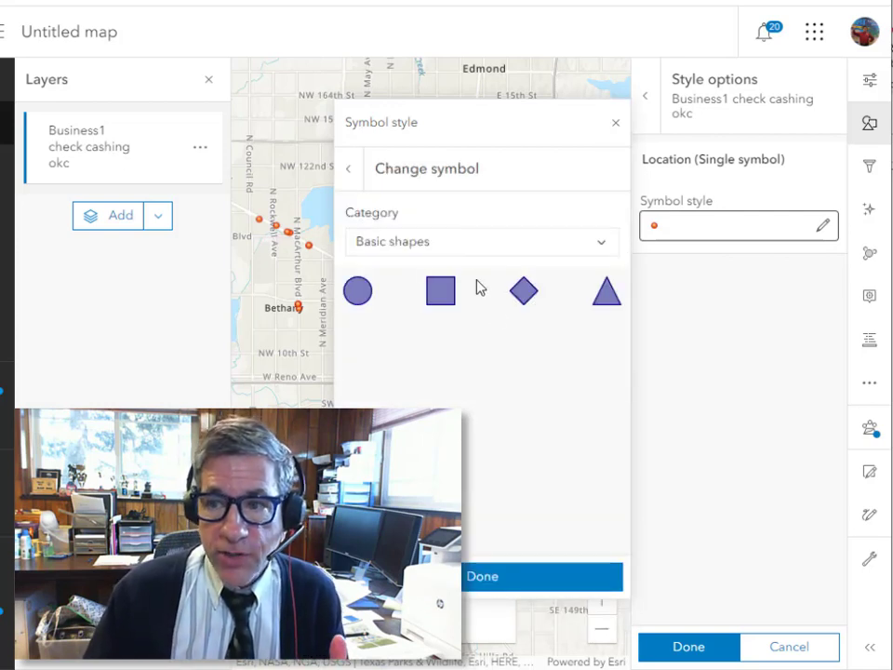
left_click(524, 290)
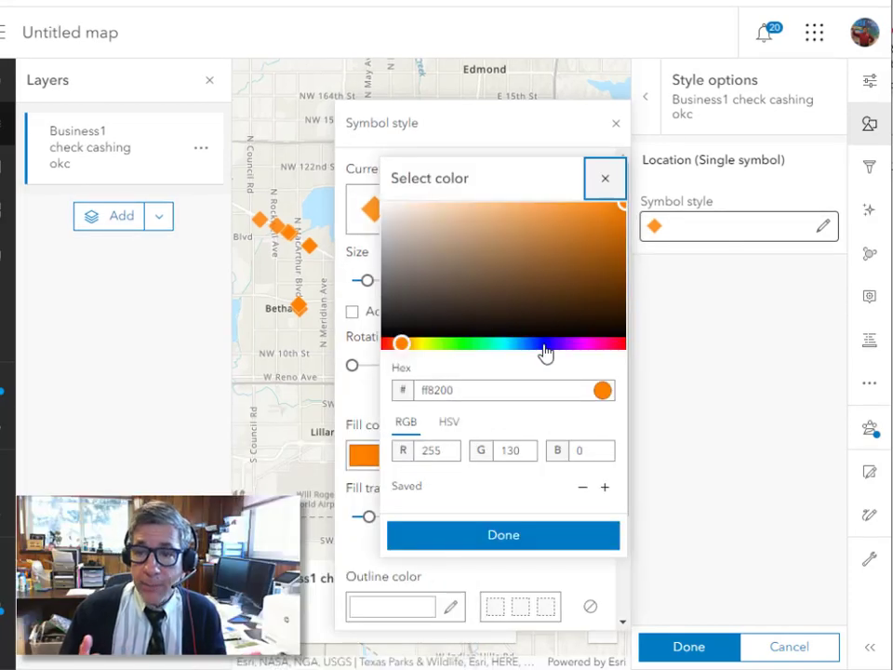
left_click(516, 258)
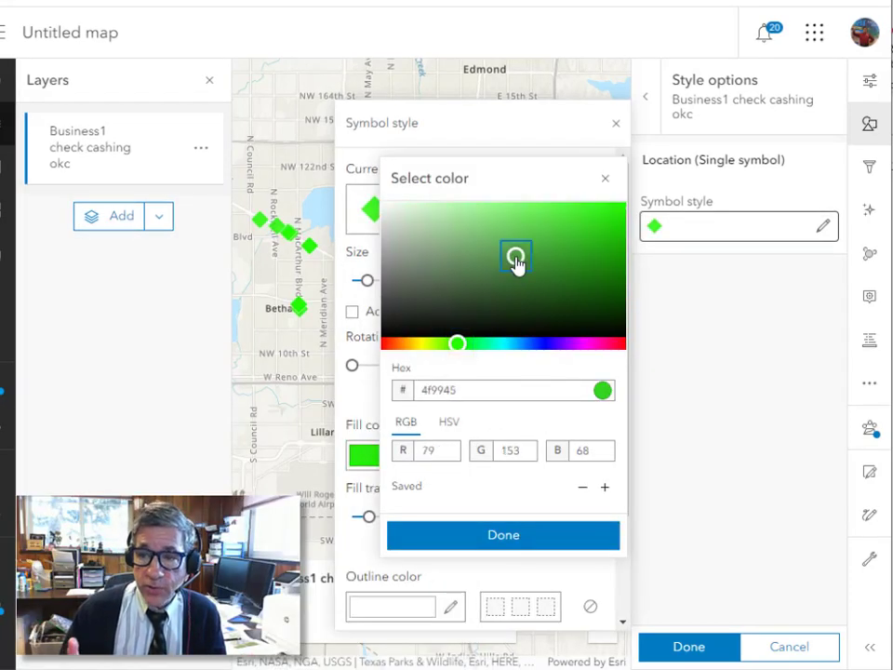
left_click(503, 535)
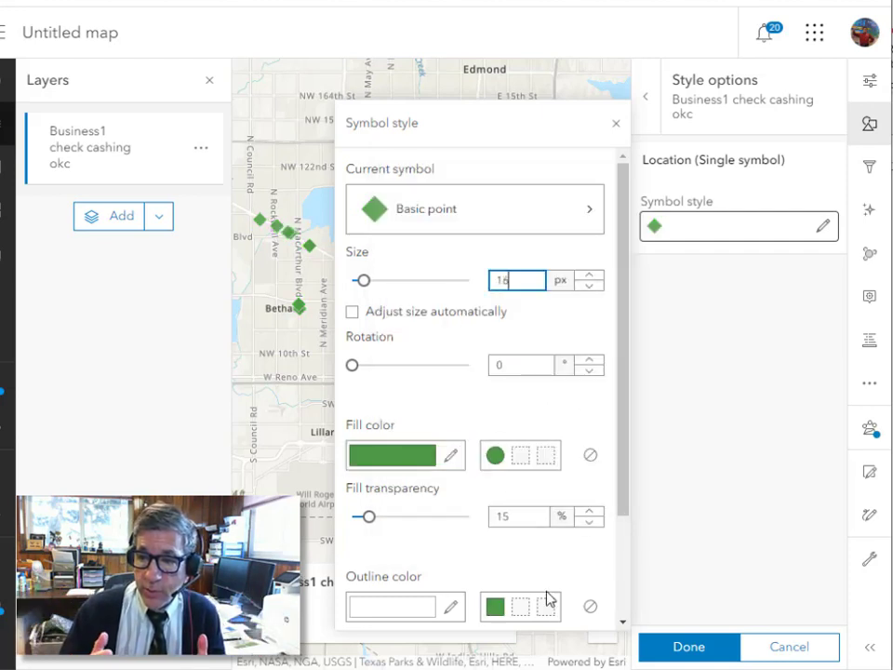
left_click(615, 123)
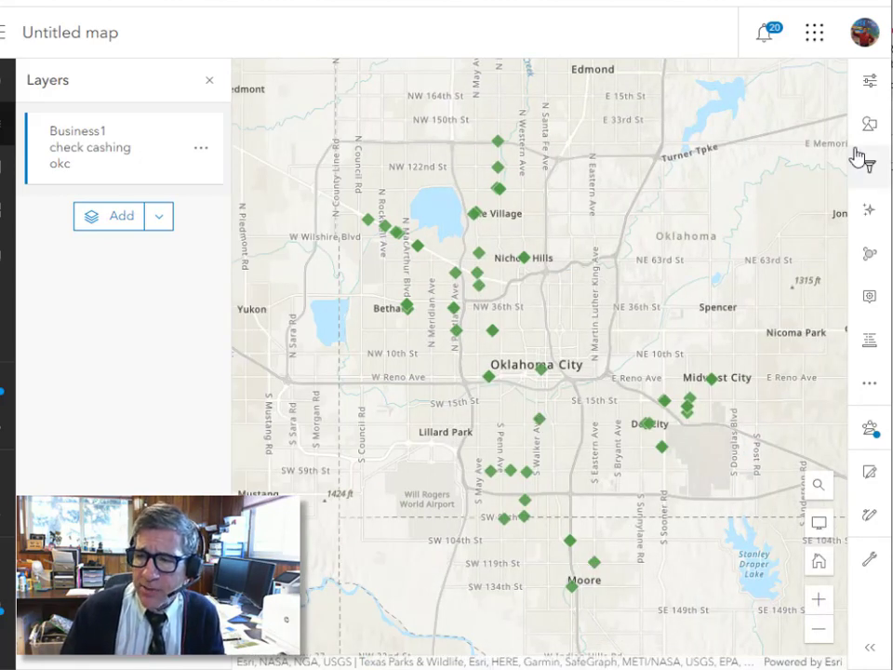
Upload the bank image as the check cashing layer's point symbol.
left_click(869, 124)
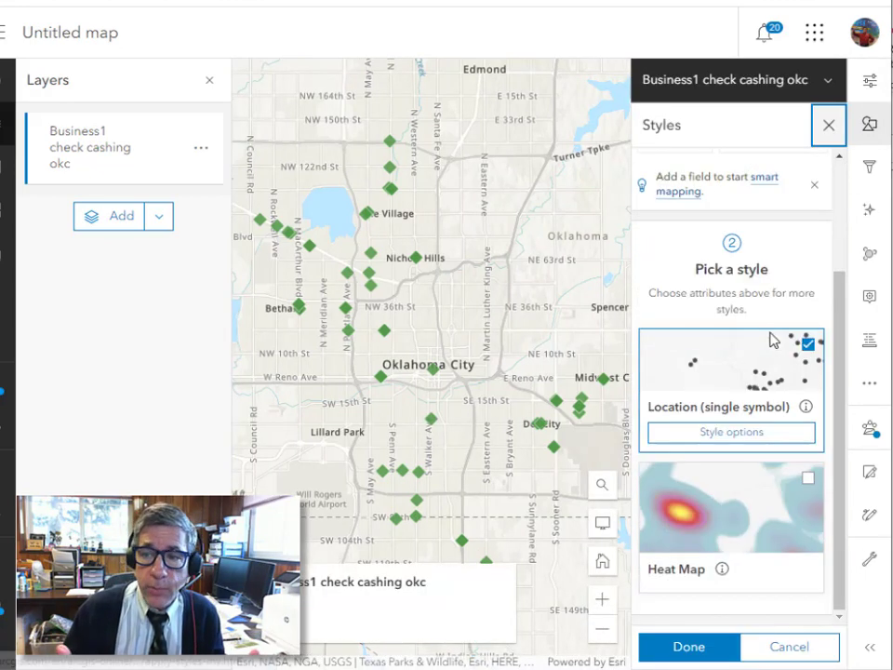
left_click(731, 431)
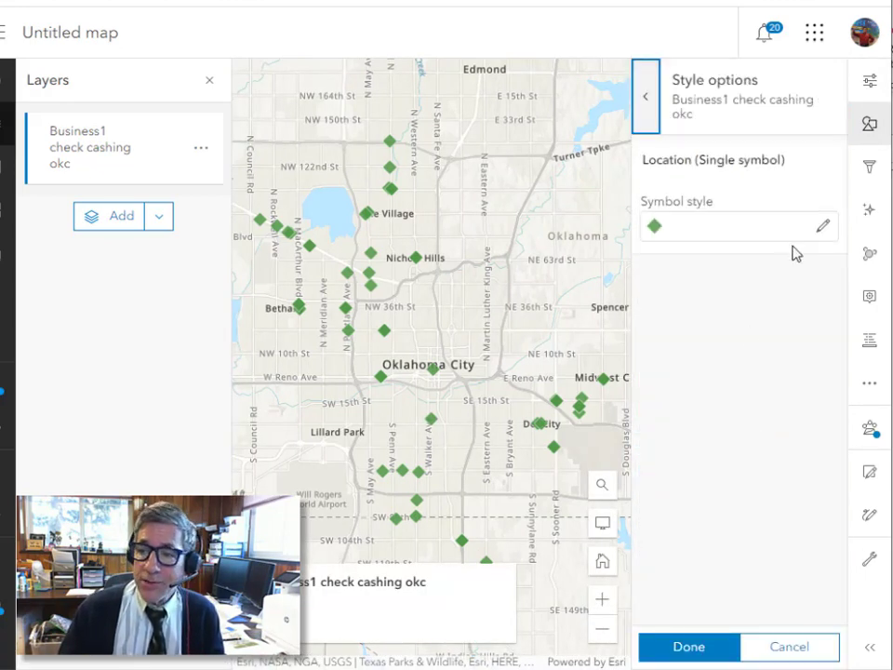
left_click(820, 226)
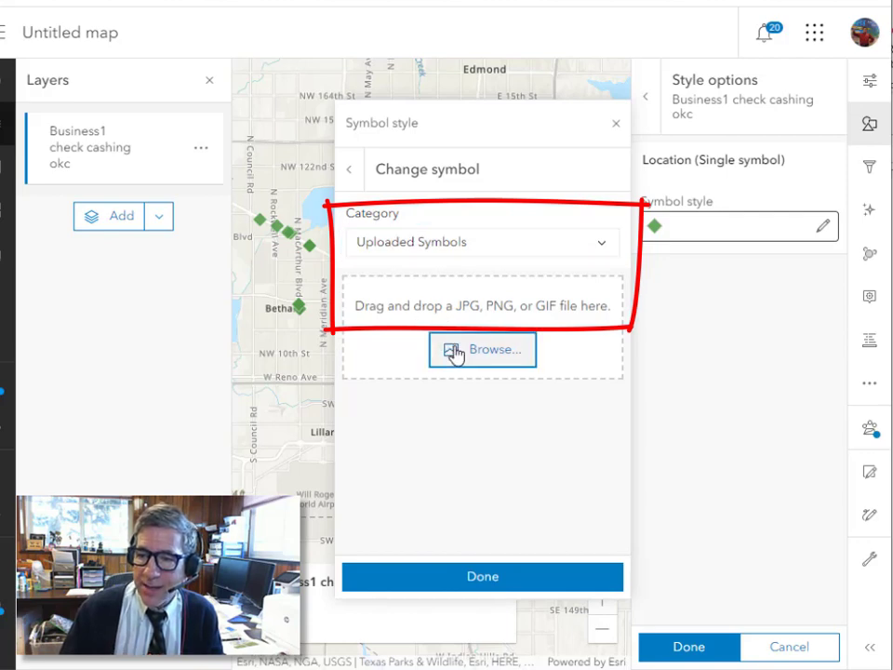
left_click(482, 349)
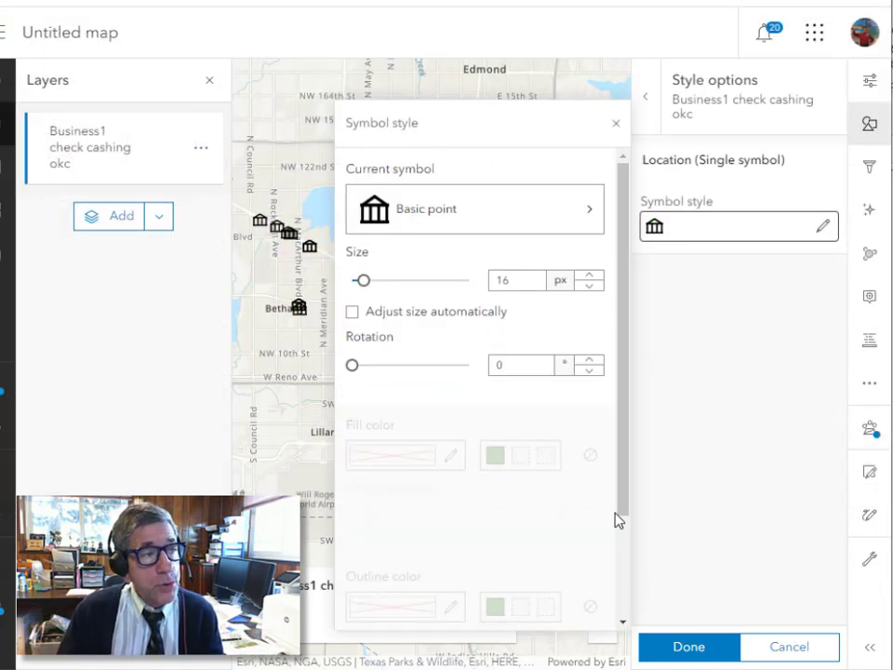
scroll("down", 3)
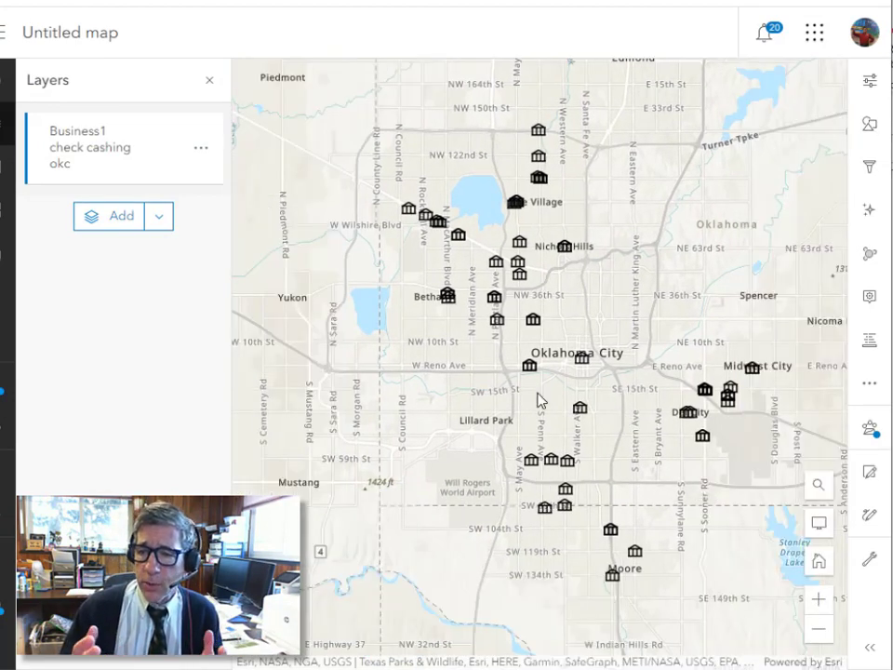
Add the Business antiques OKC layer to the map.
left_click(529, 365)
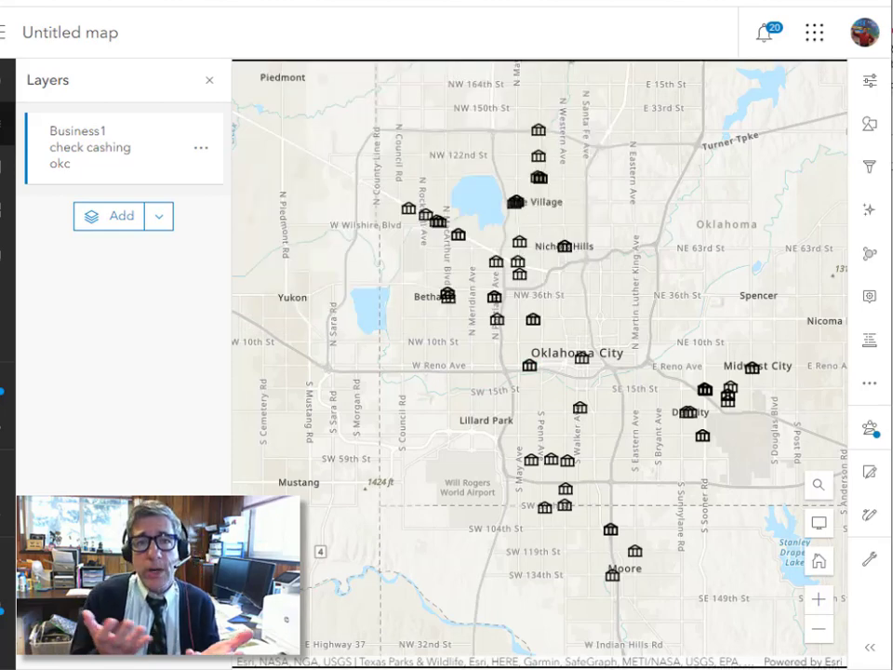
left_click(121, 215)
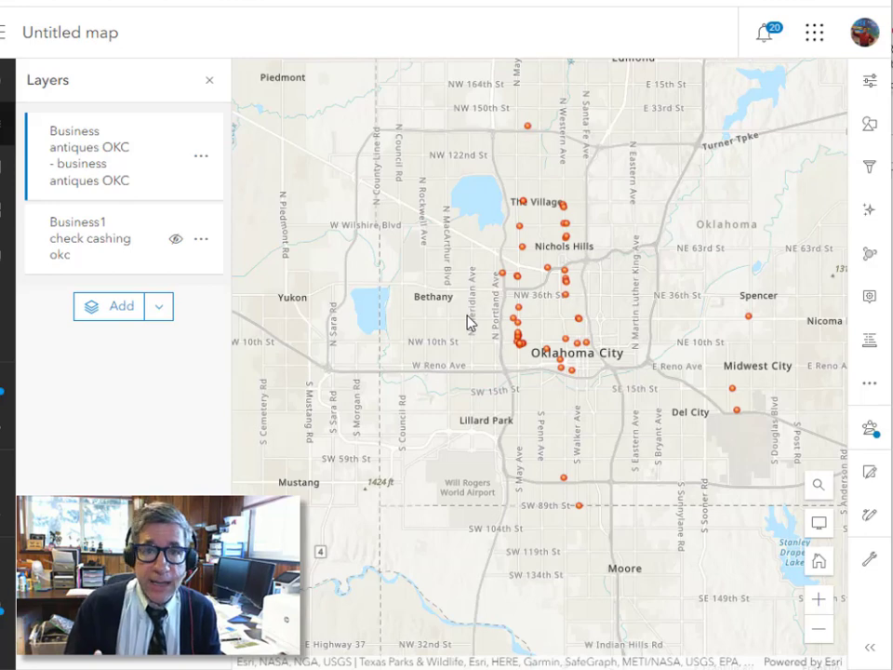
mouse_move(183, 189)
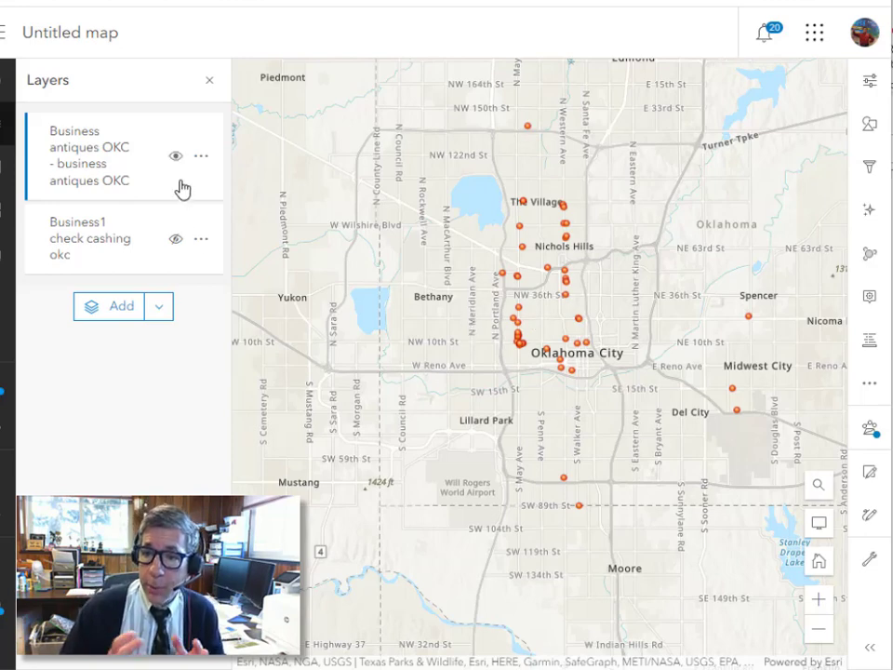
Set the antiques layer symbol to a custom image from Uploaded Symbols.
left_click(869, 124)
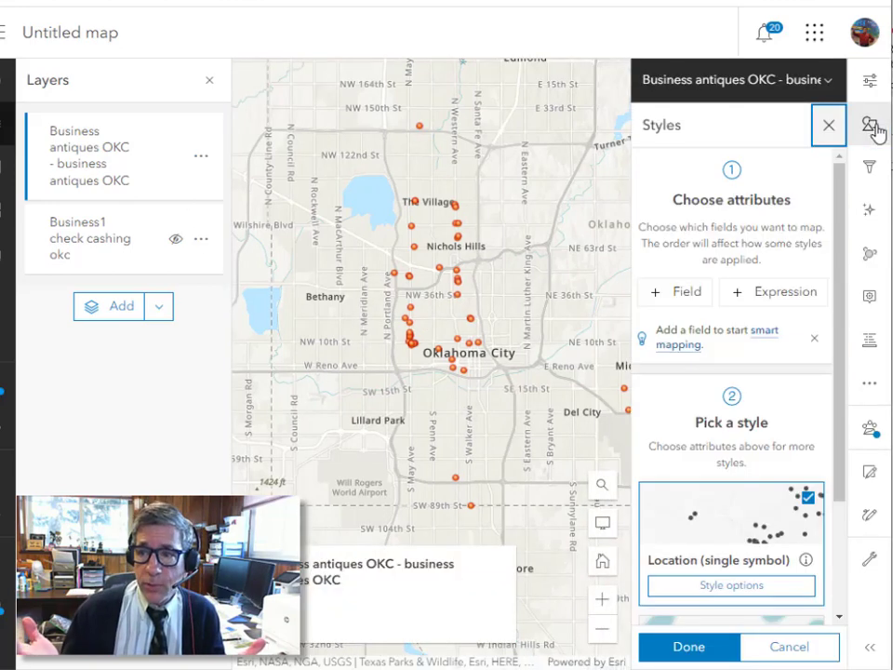
scroll("down", 3)
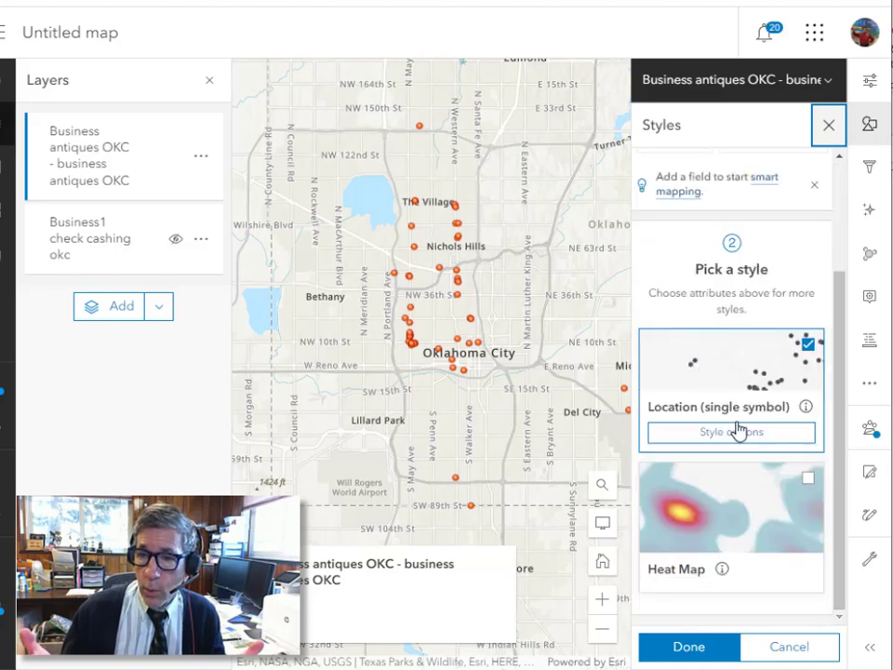
left_click(731, 431)
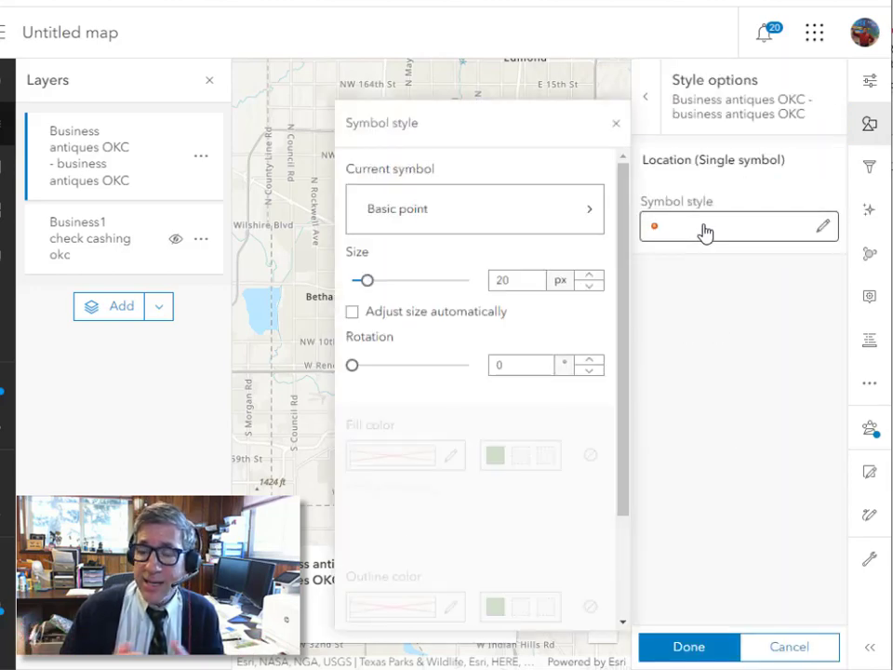
left_click(474, 208)
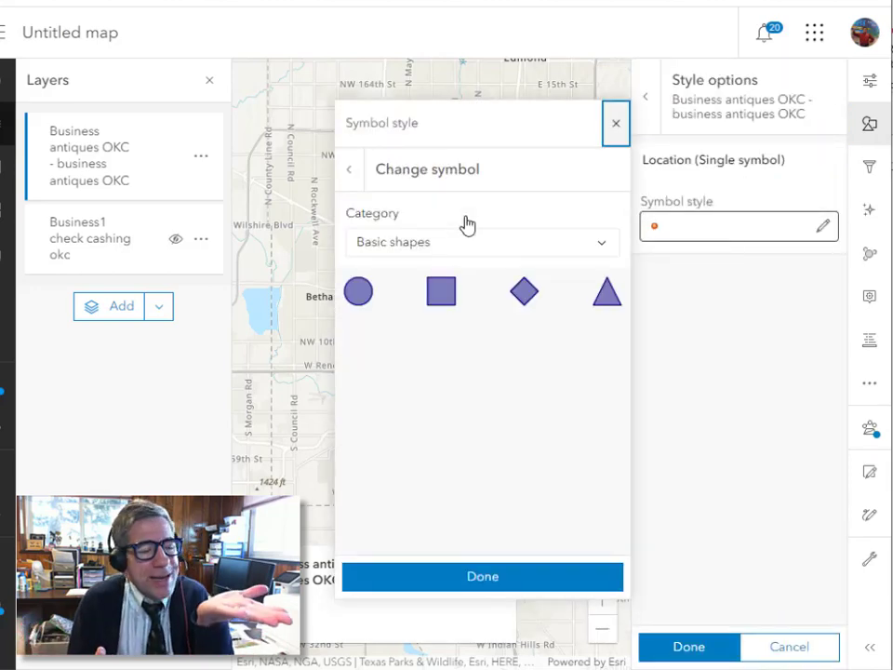
left_click(480, 242)
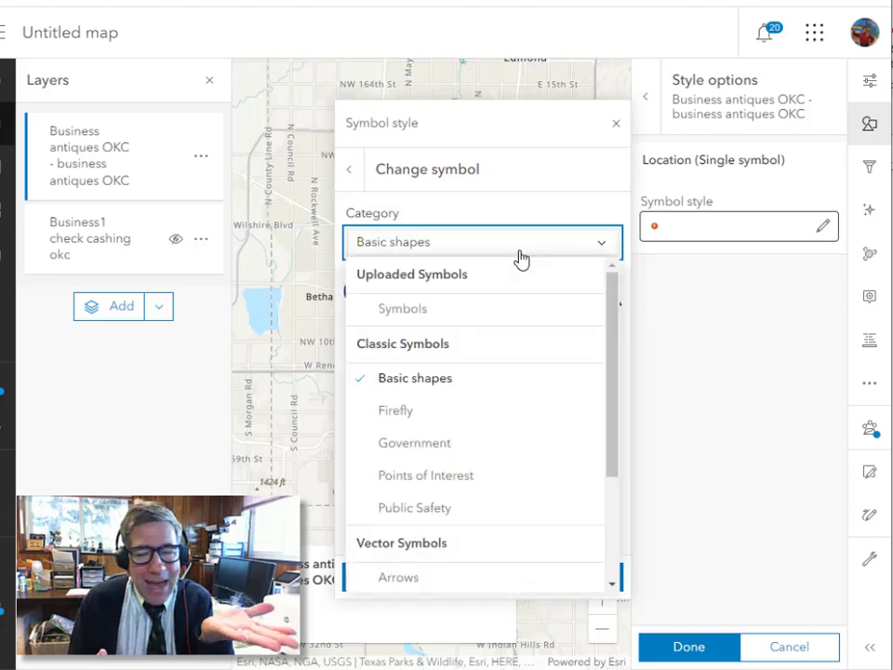
left_click(411, 274)
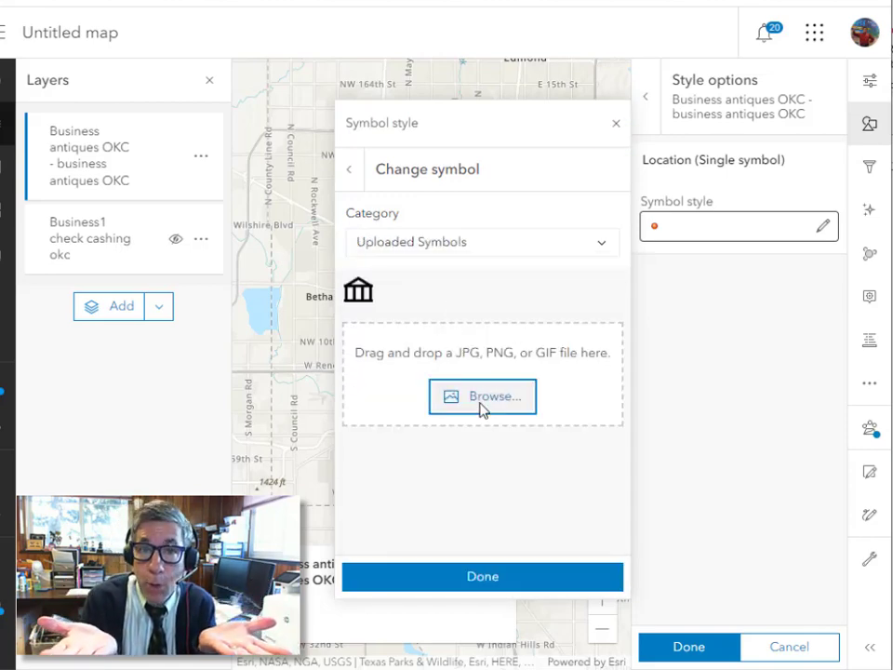
left_click(482, 396)
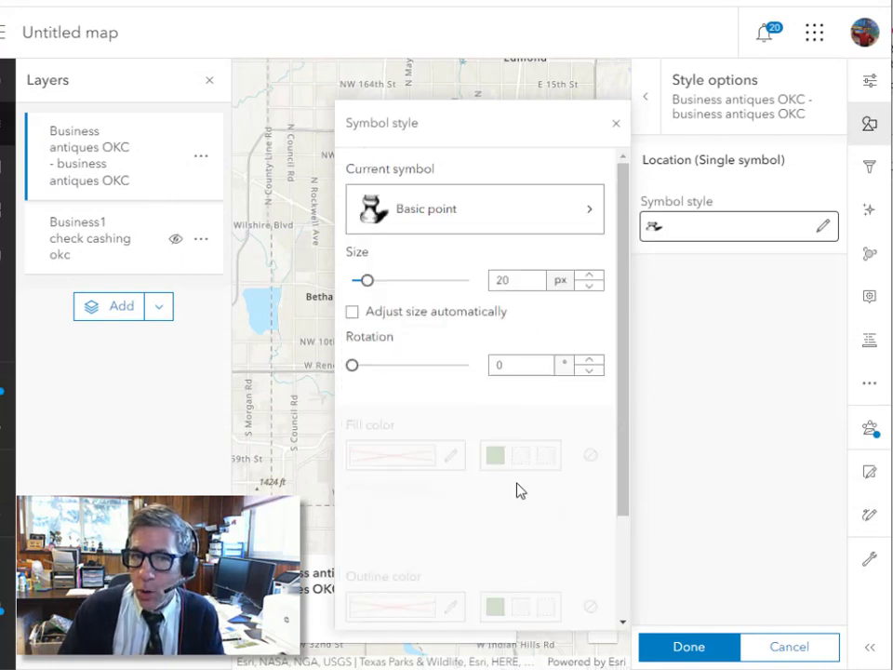
mouse_move(530, 622)
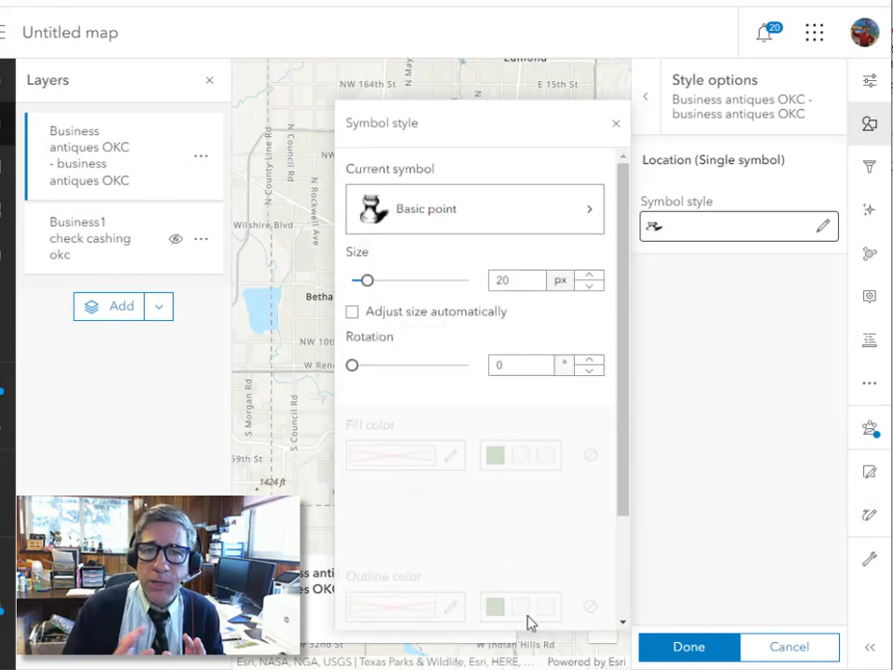
scroll("down", 3)
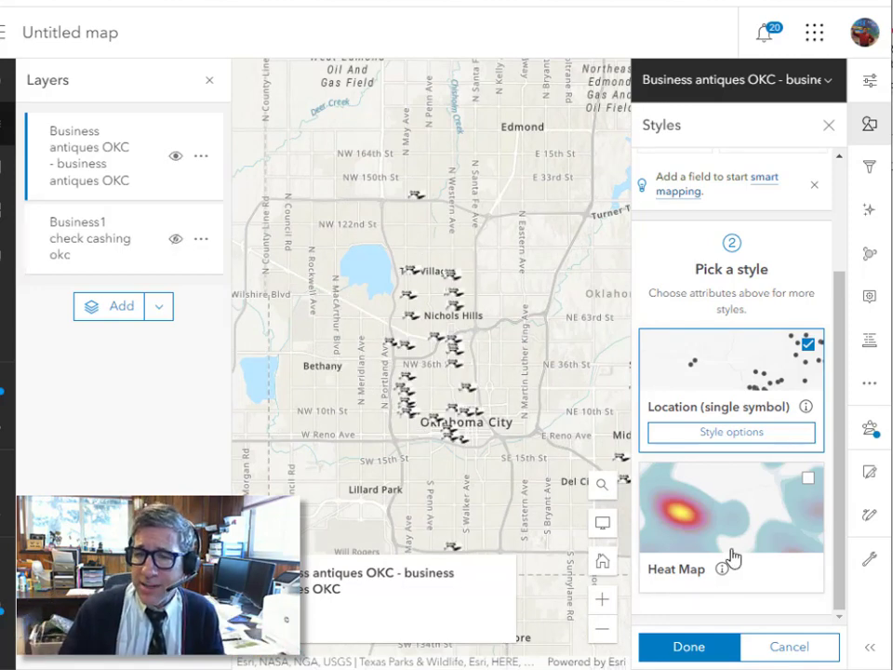
Hide the antiques layer, show check cashing, and review the heat map options.
left_click(732, 521)
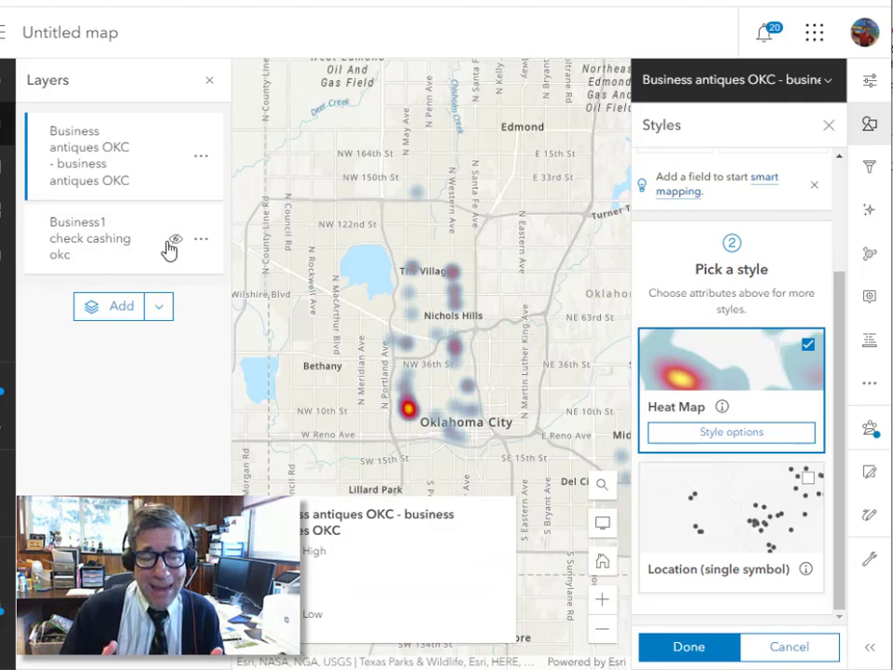
left_click(175, 239)
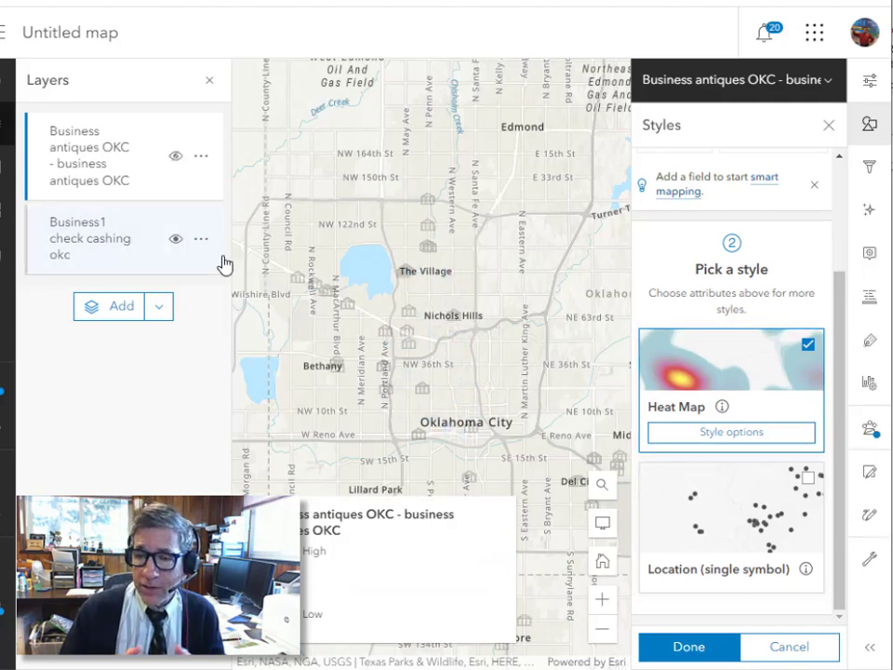
left_click(732, 432)
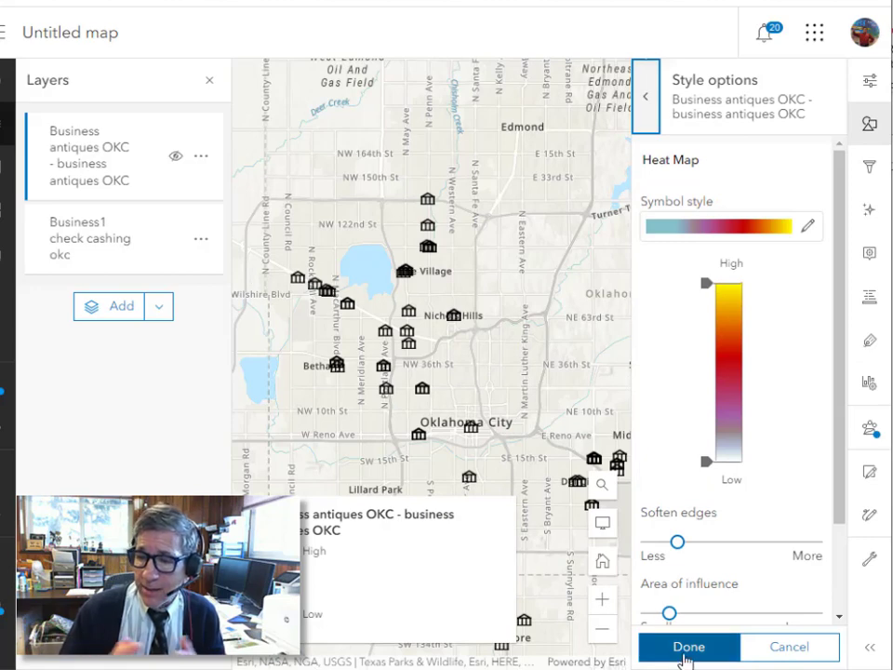
left_click(644, 95)
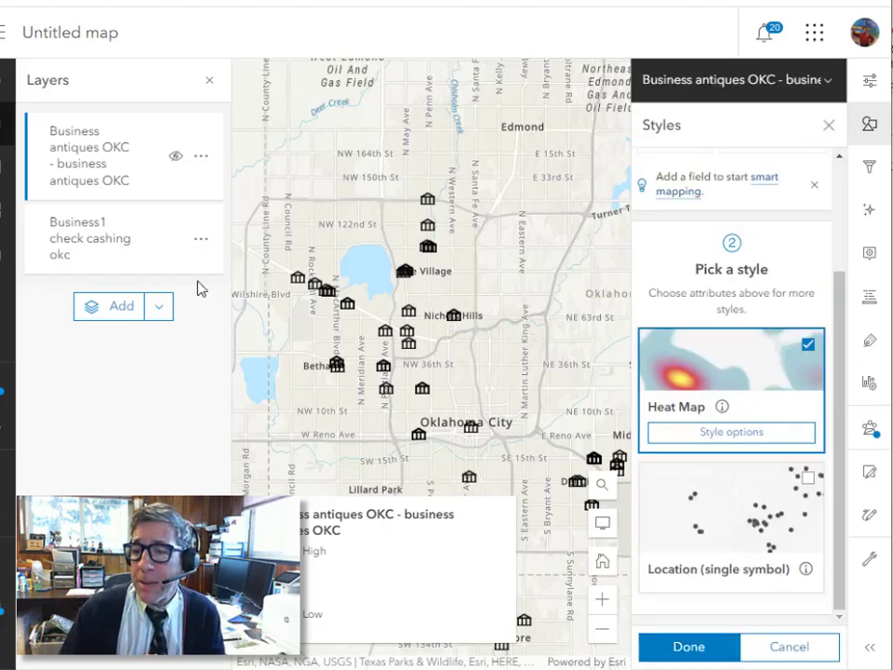
mouse_move(842, 98)
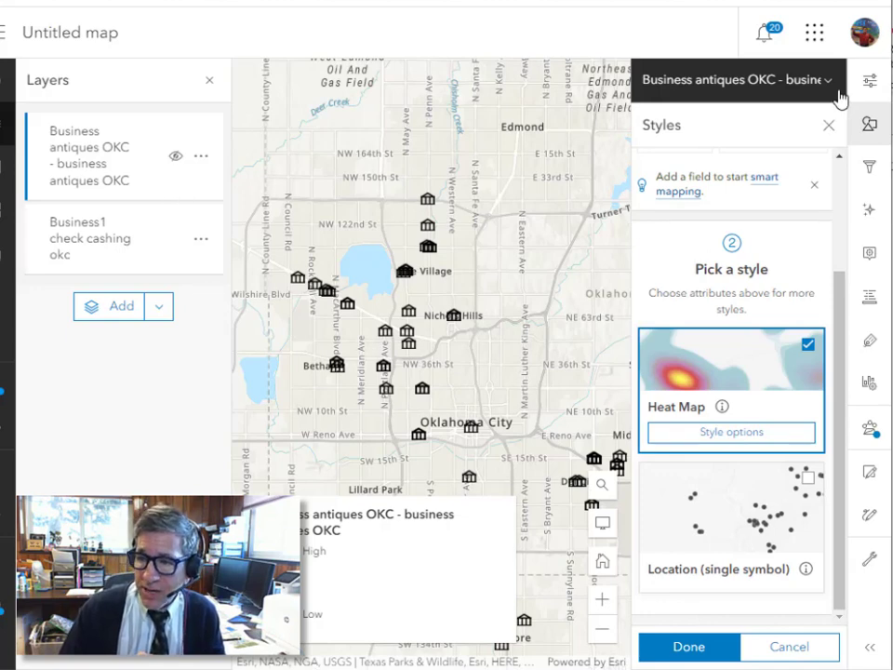
Apply a heat map to check cashing, then show antiques and hide check cashing.
left_click(90, 239)
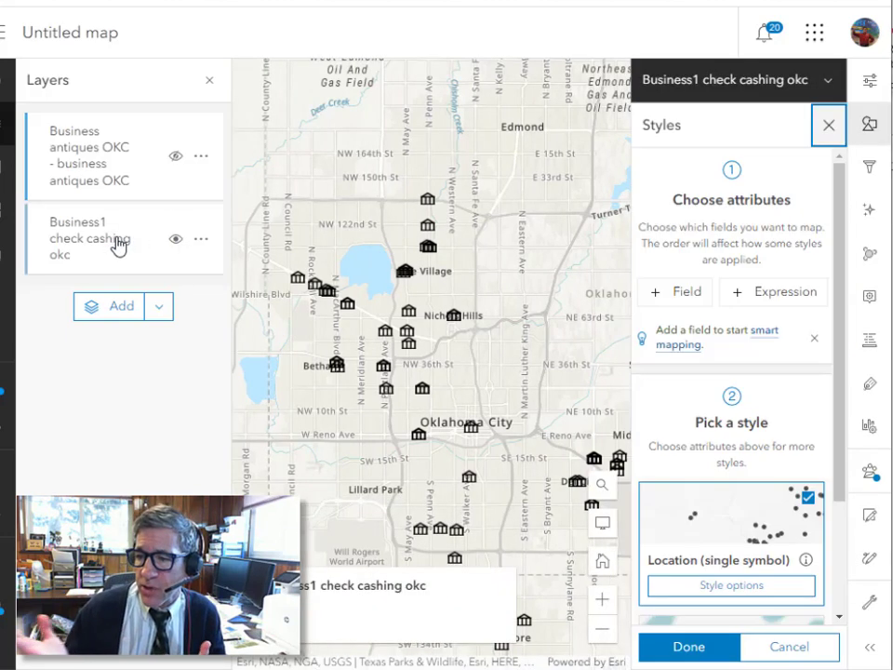
scroll("down", 3)
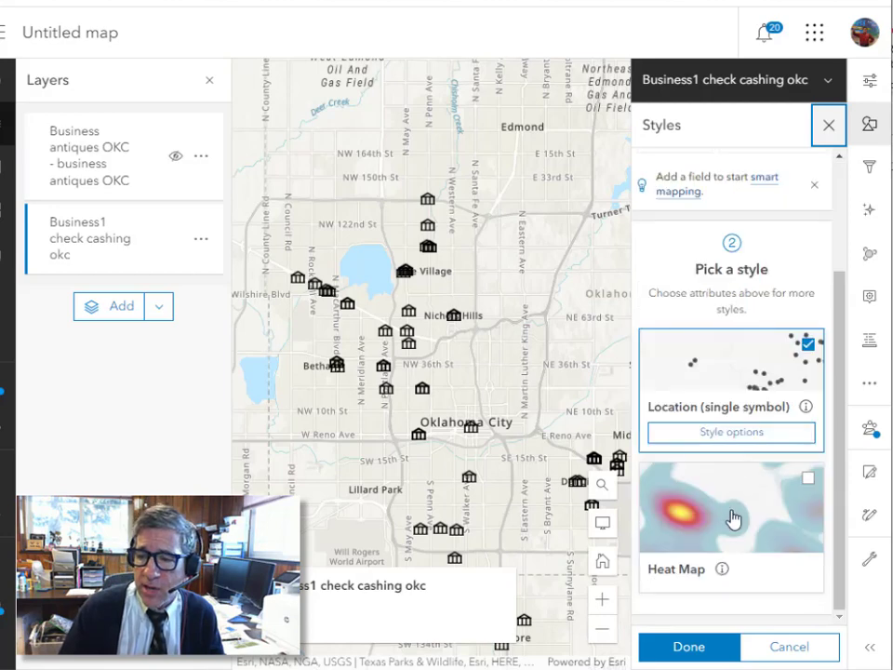
left_click(732, 507)
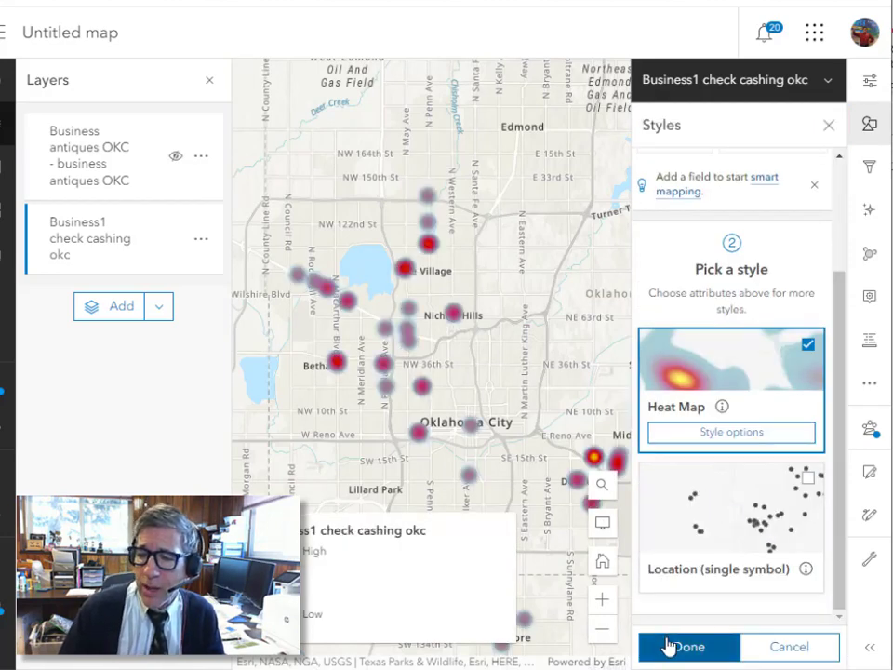
left_click(688, 647)
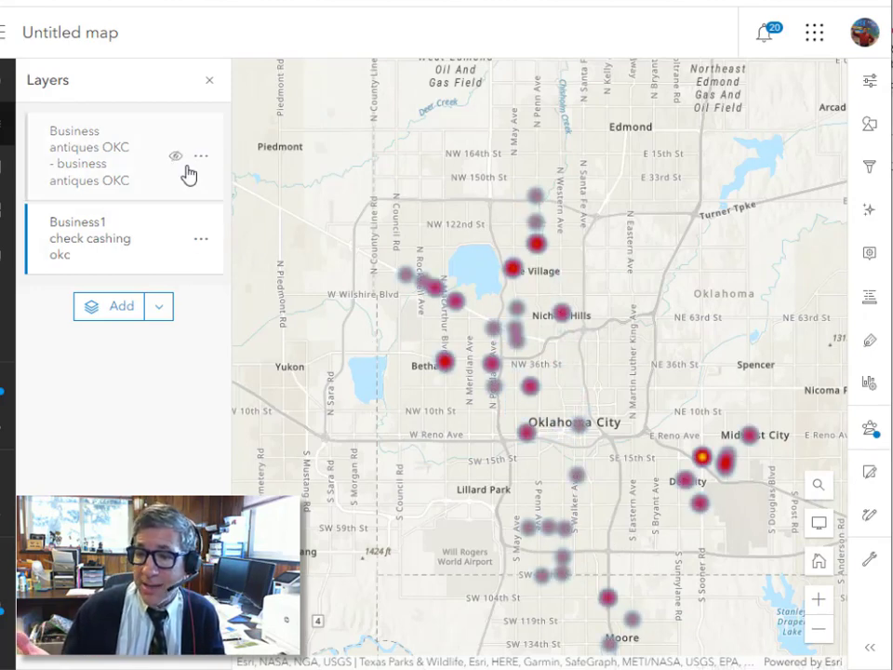
left_click(175, 239)
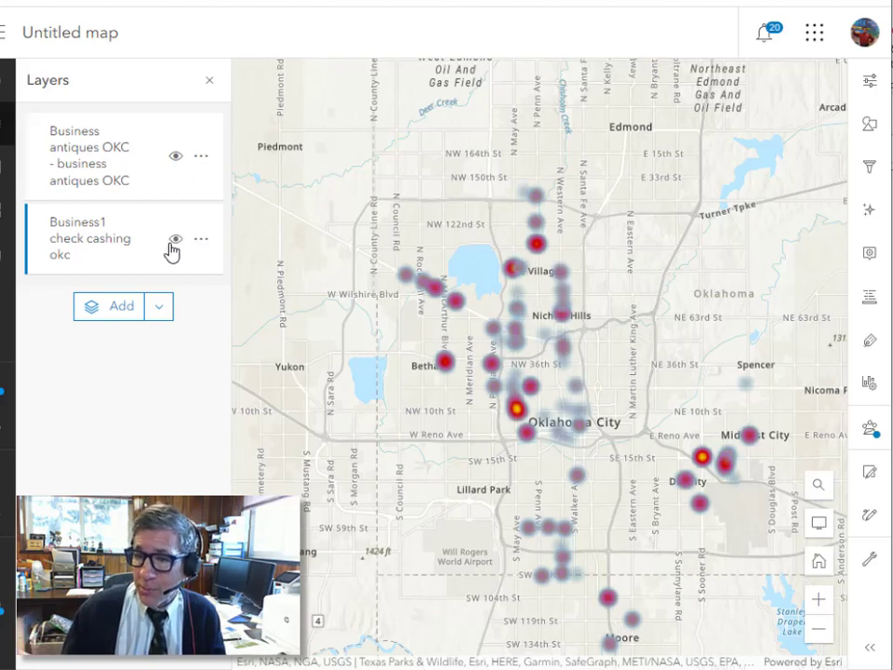
left_click(175, 239)
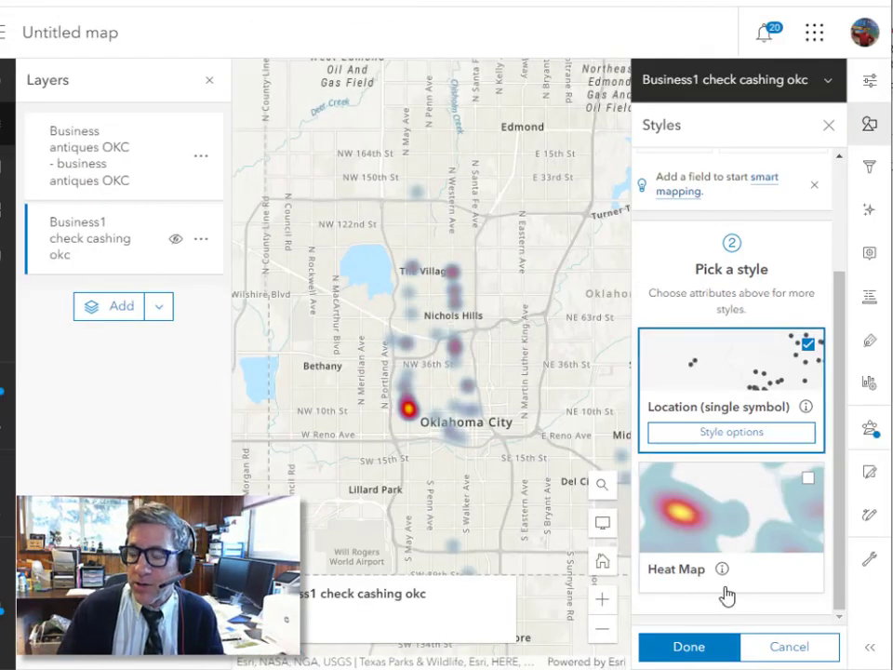
Set the check cashing single-symbol style to an icon from Uploaded Symbols.
left_click(731, 432)
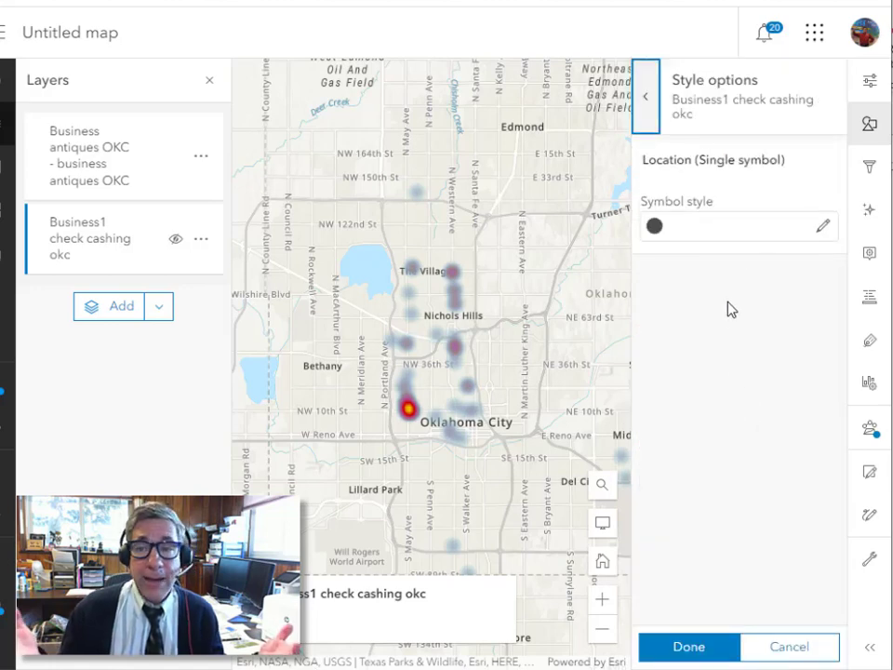
left_click(822, 226)
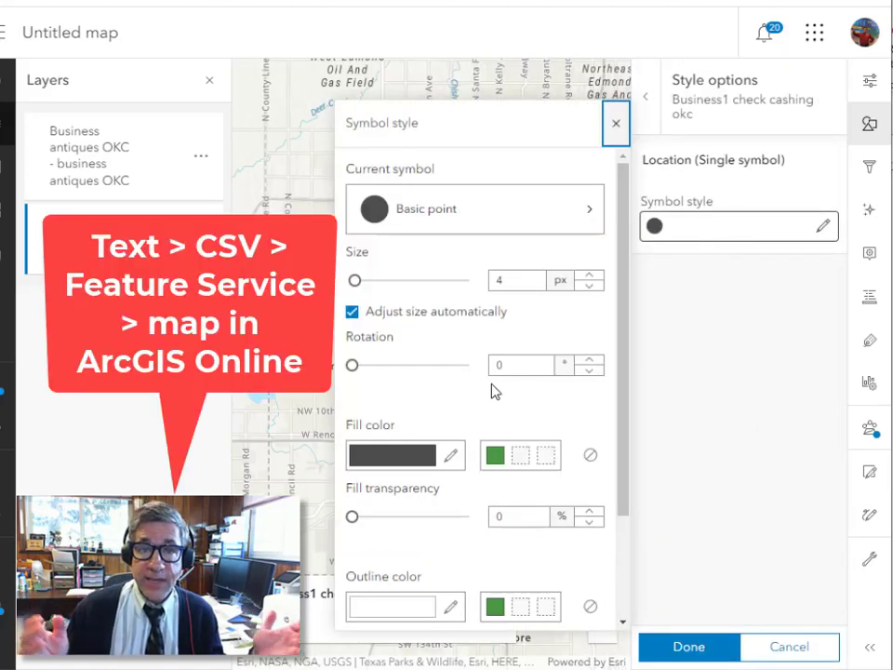
left_click(474, 209)
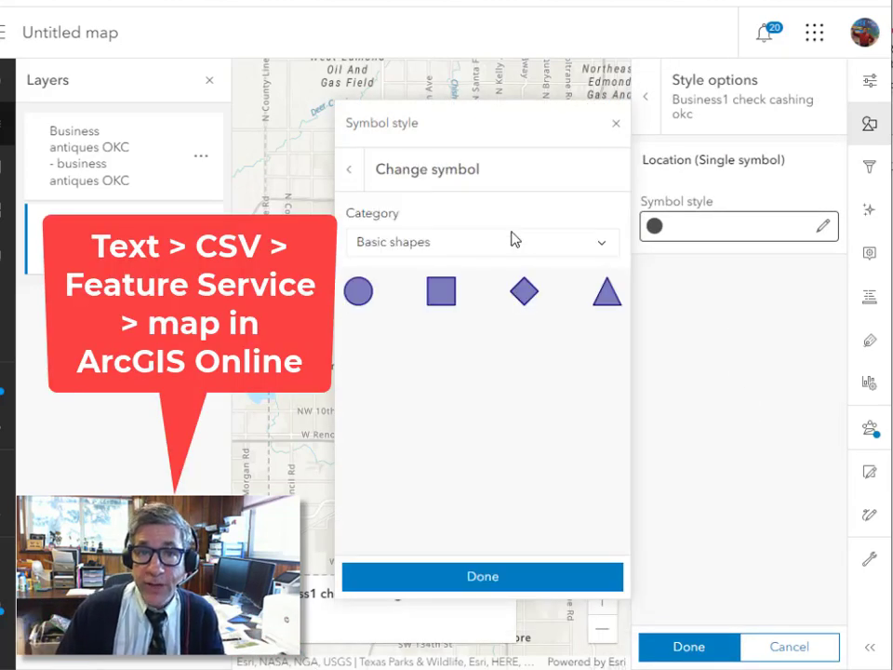
left_click(482, 242)
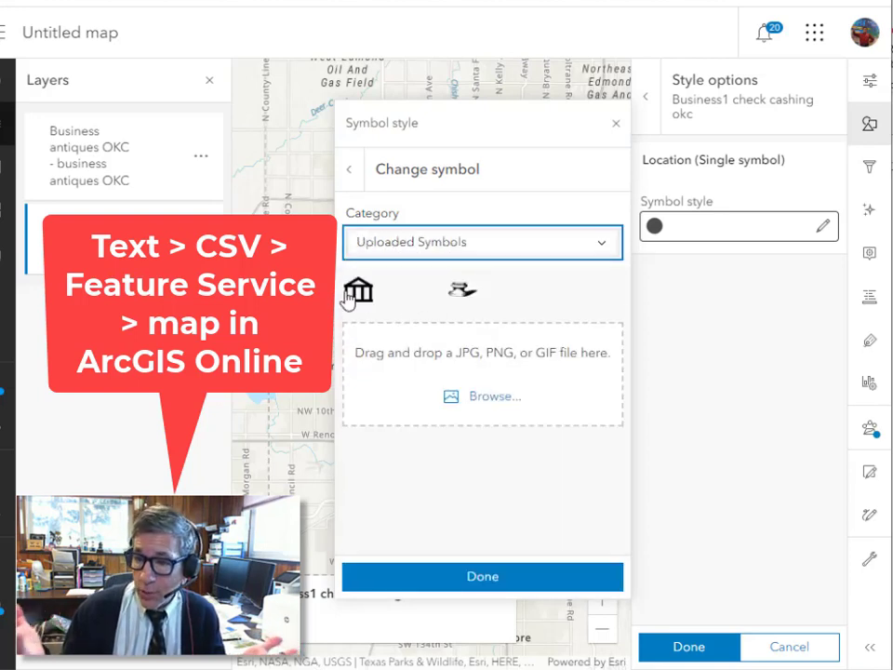
left_click(462, 289)
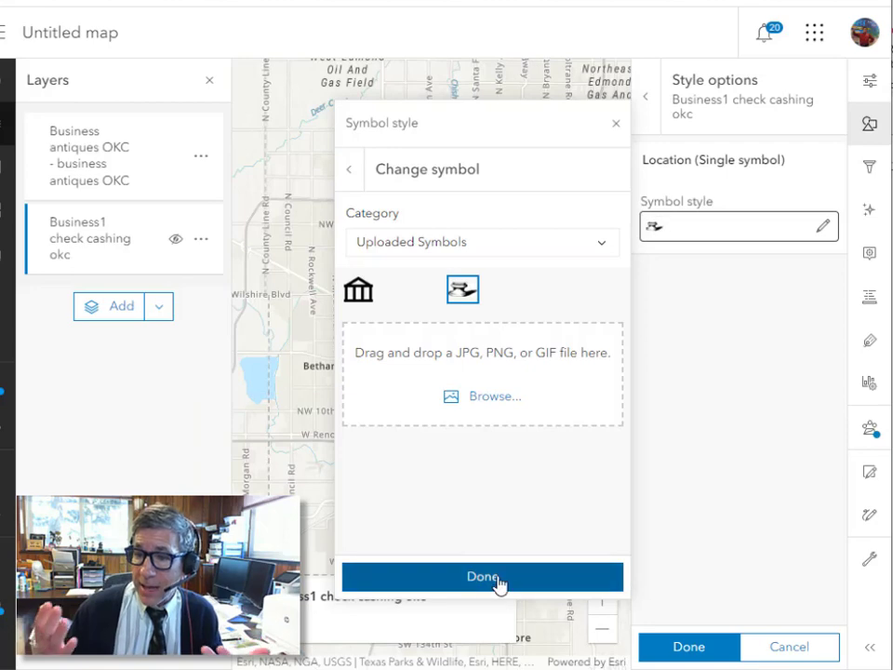
left_click(482, 576)
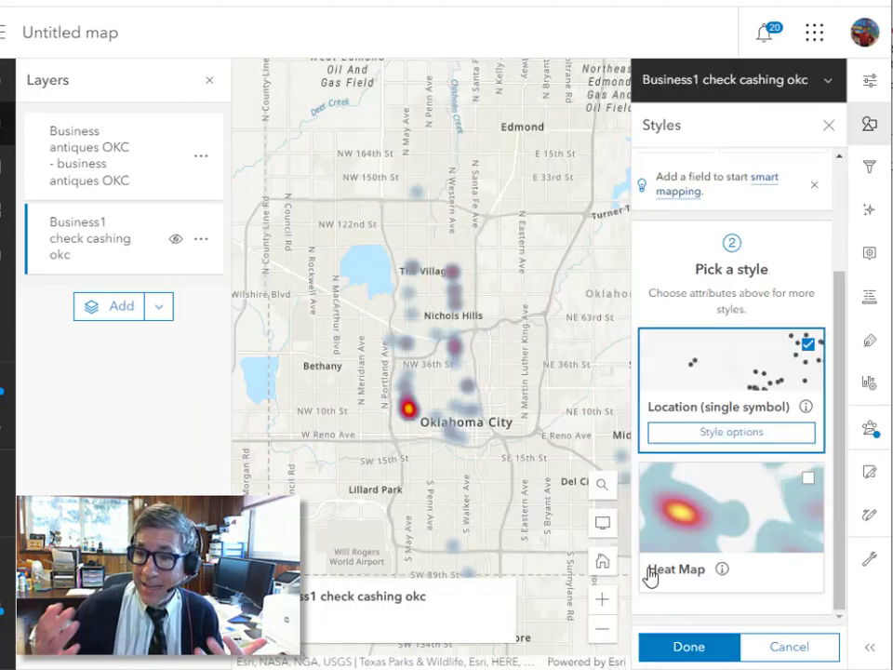
mouse_move(731, 432)
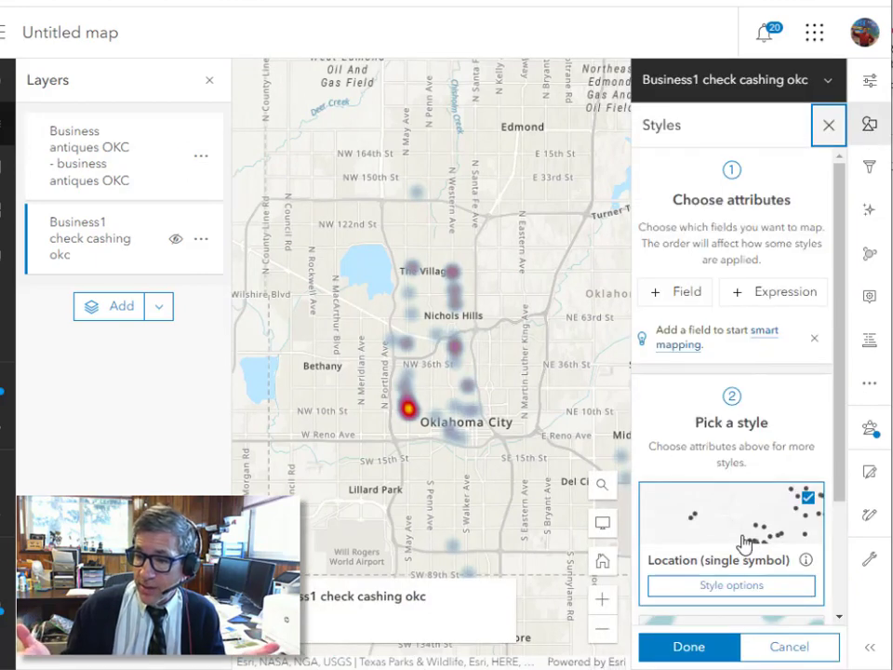
Apply the check cashing bank-icon style and select the Business antiques layer for styling.
left_click(731, 585)
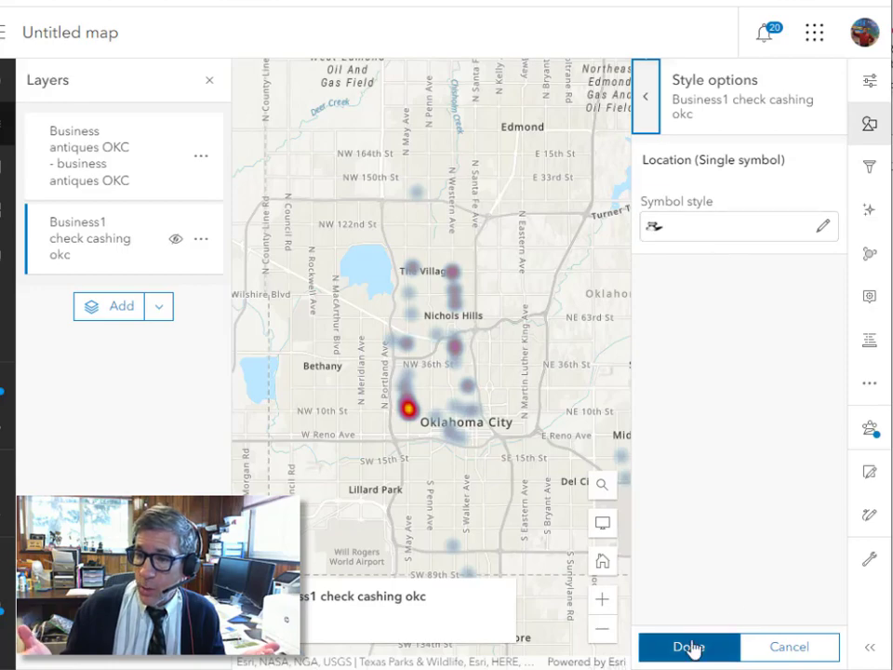
left_click(688, 647)
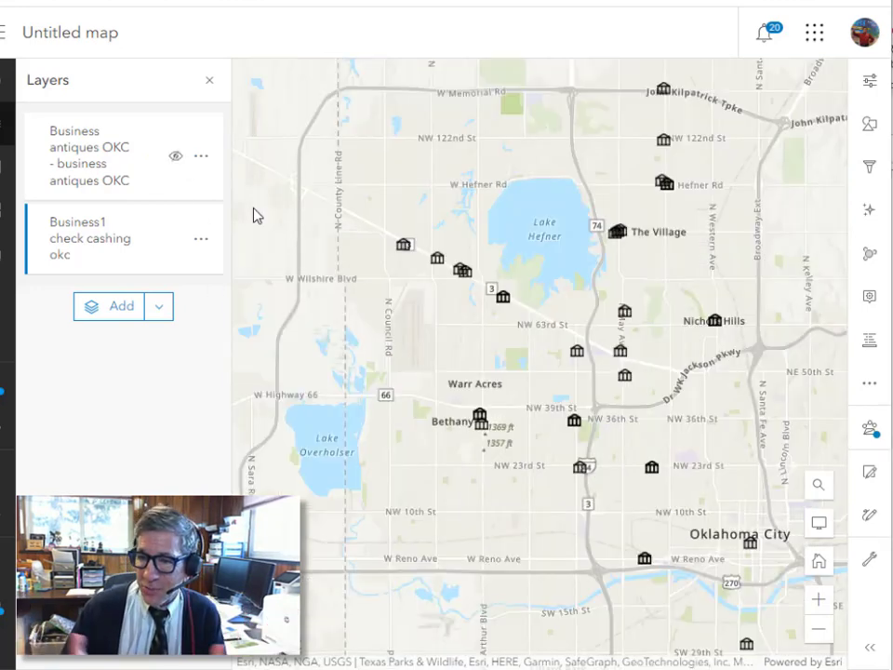
left_click(176, 155)
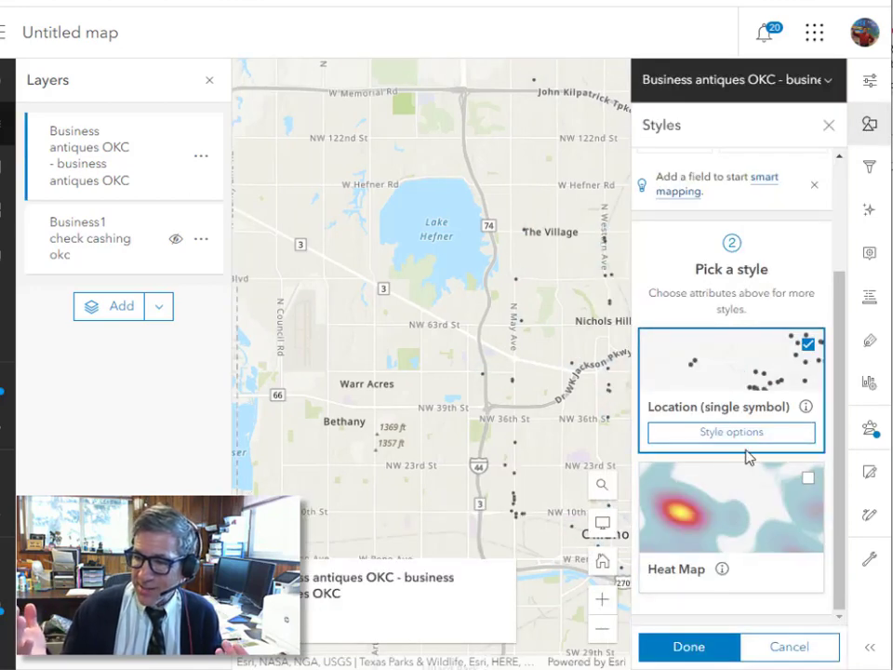
Give antique store points the uploaded custom icon at 12 px.
left_click(731, 432)
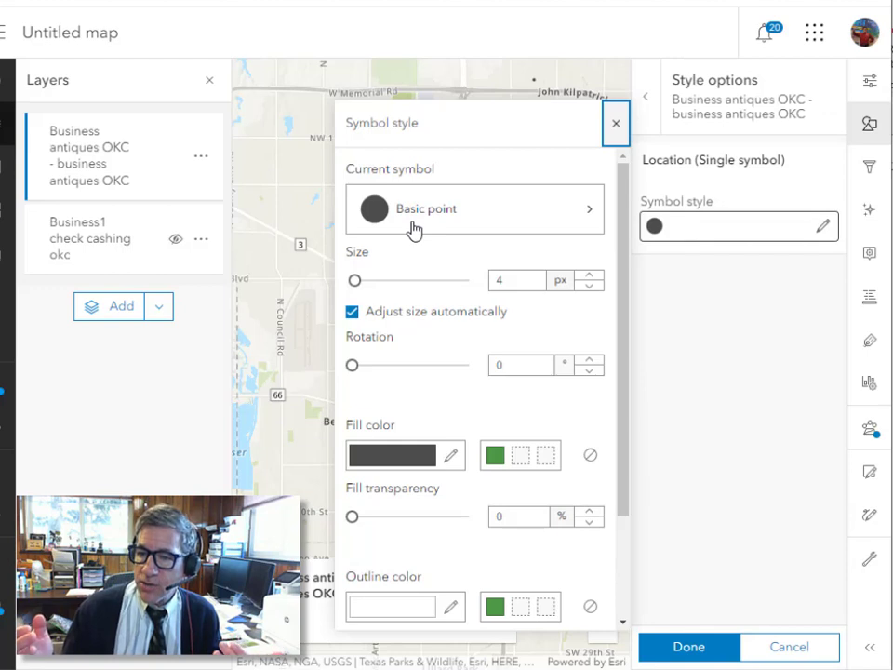
left_click(474, 209)
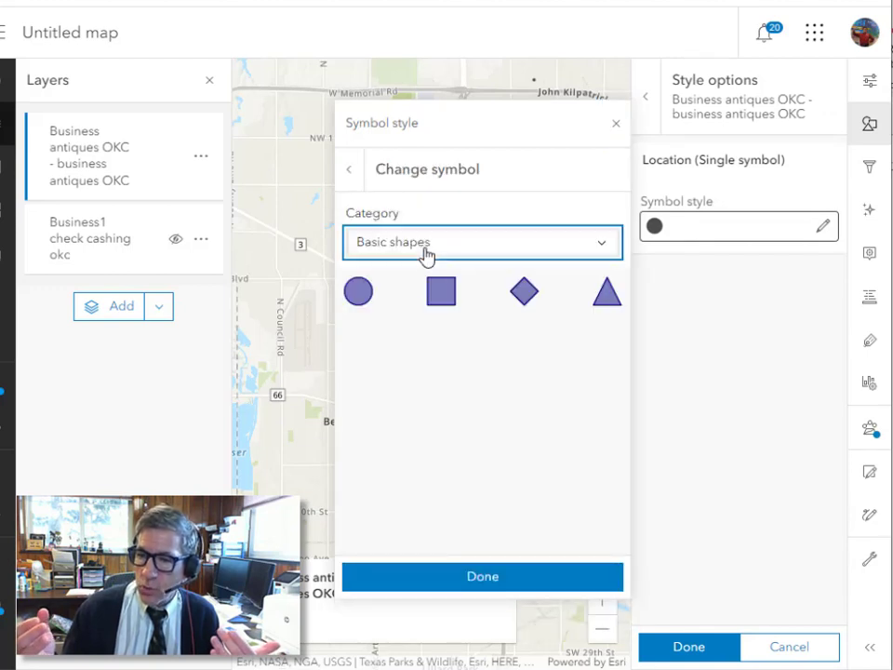
left_click(482, 242)
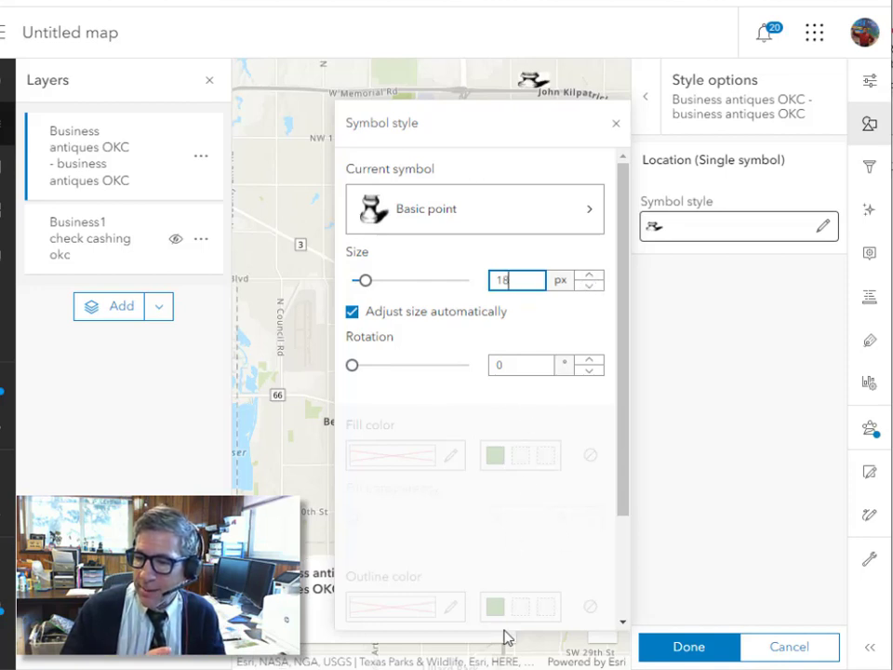
scroll("down", 3)
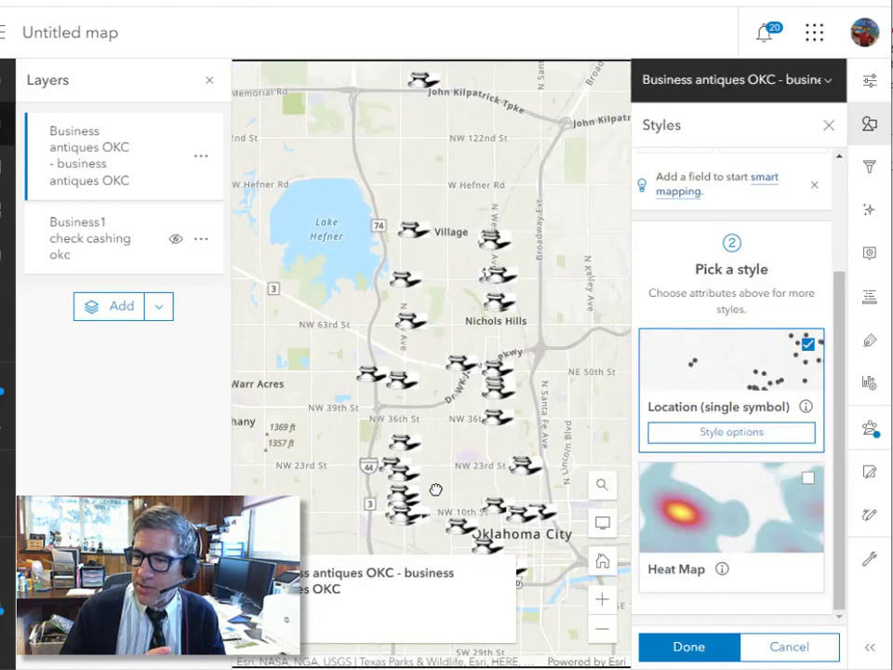
left_click(731, 432)
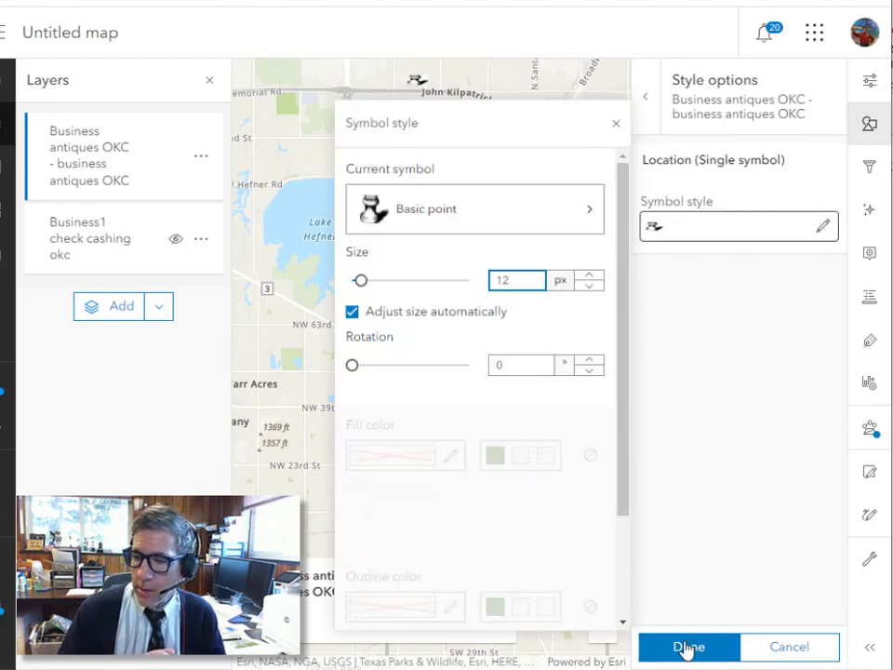
left_click(688, 647)
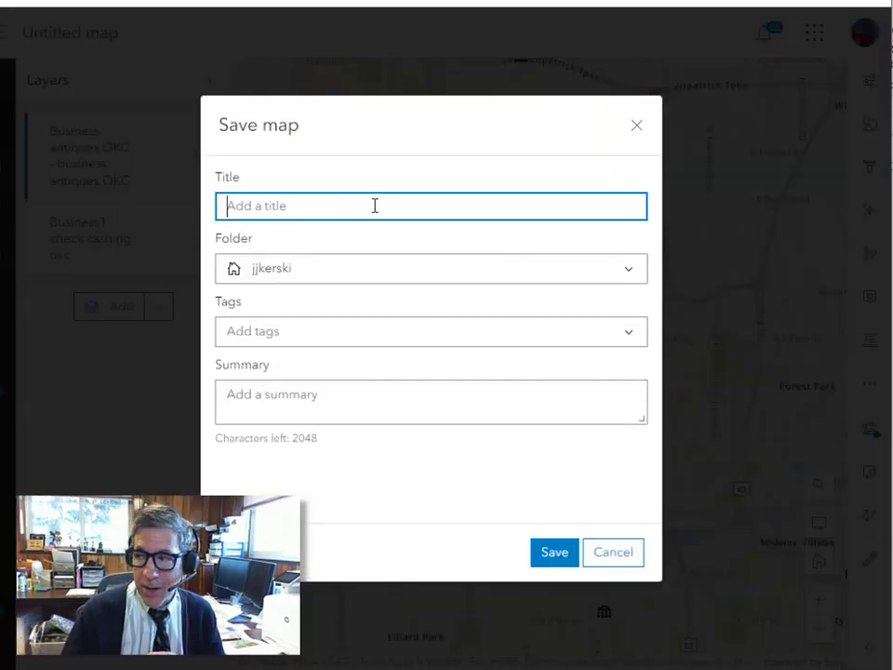
Enter the map title 'Check cashing and antique stores Oklahoma City Custom Symbols'.
type("Oklahom")
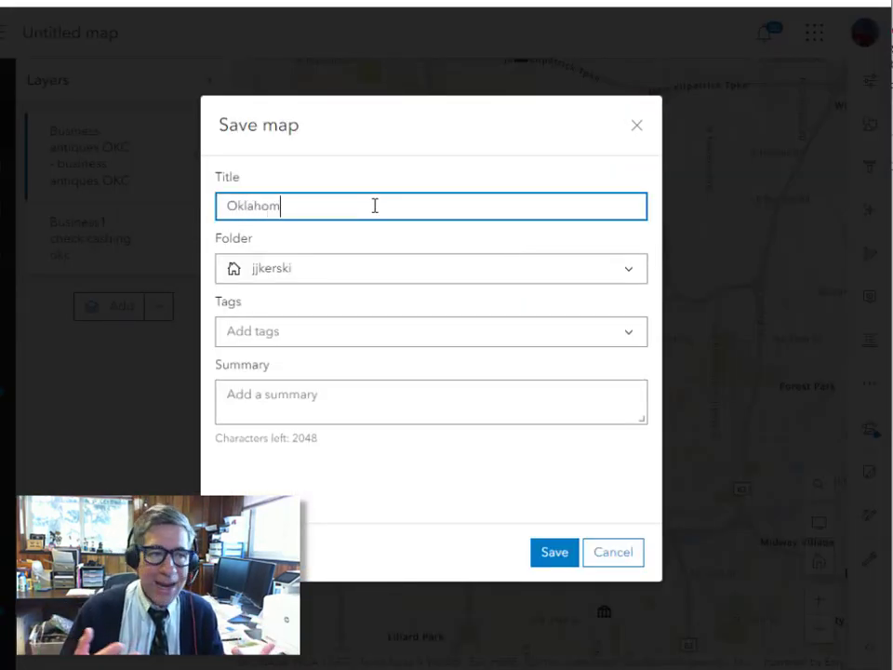
type("a City")
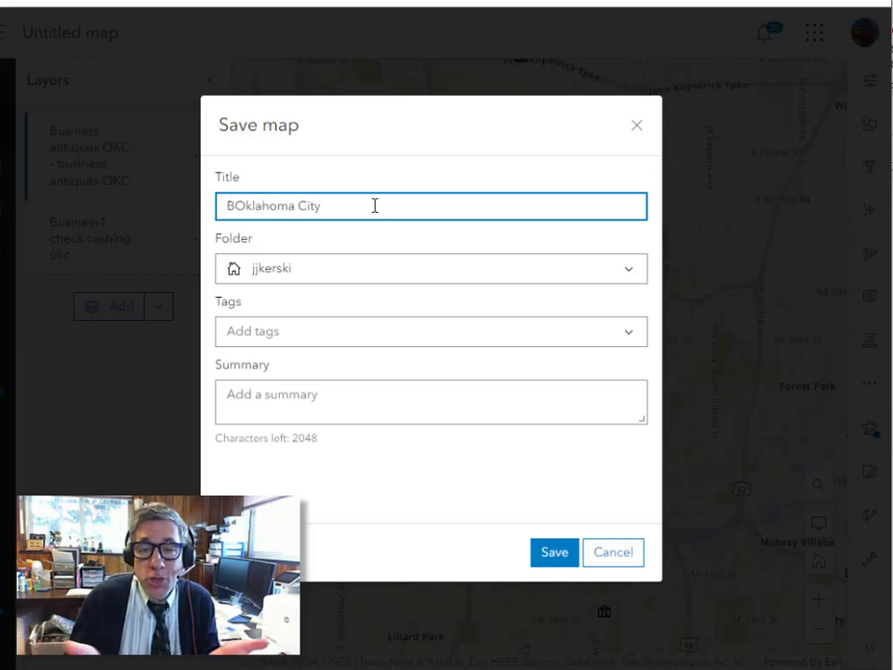
key("Backspace")
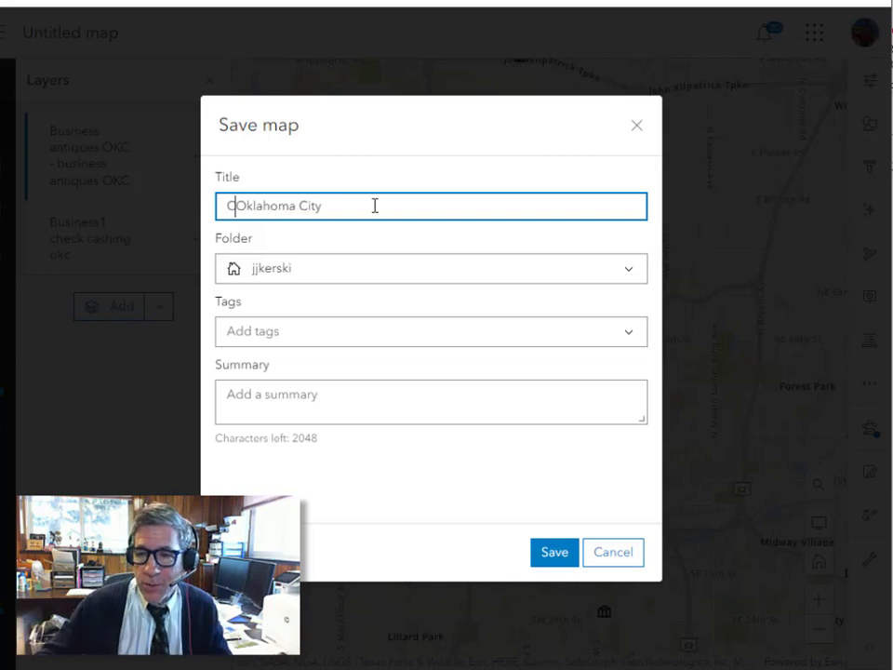
type("Check cashing and antique")
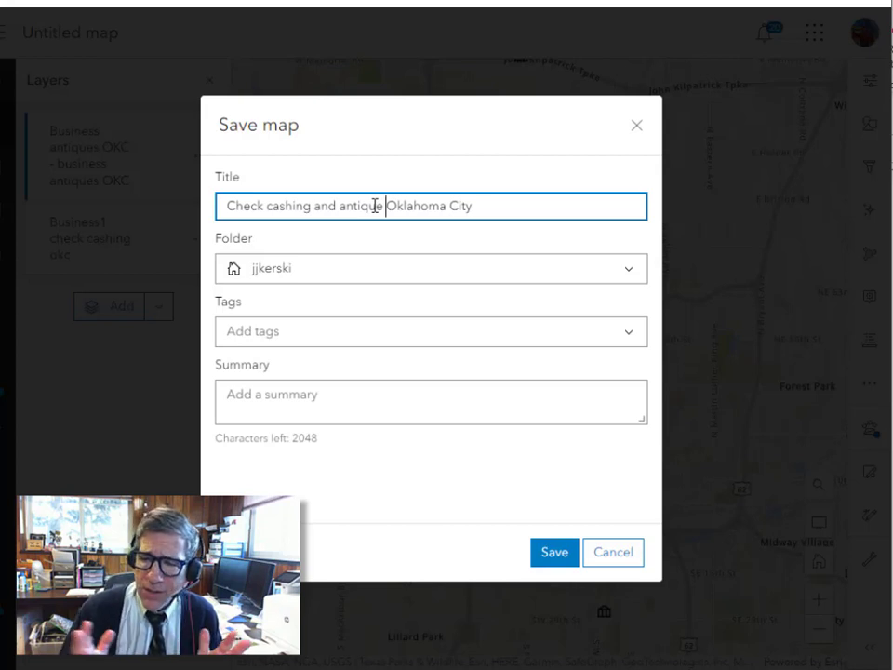
type("stores")
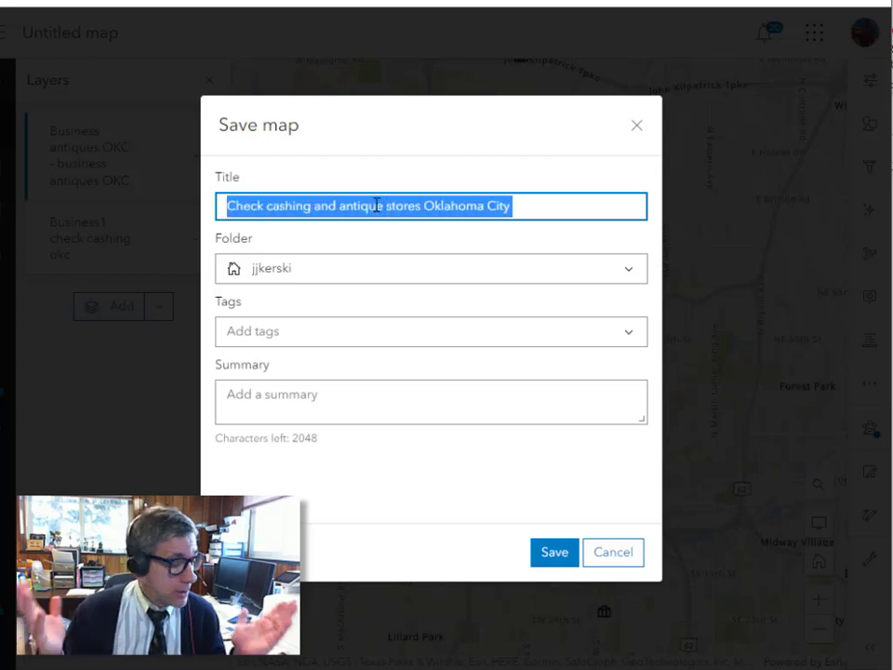
type("Check cashing and antique stores Oklahoma City")
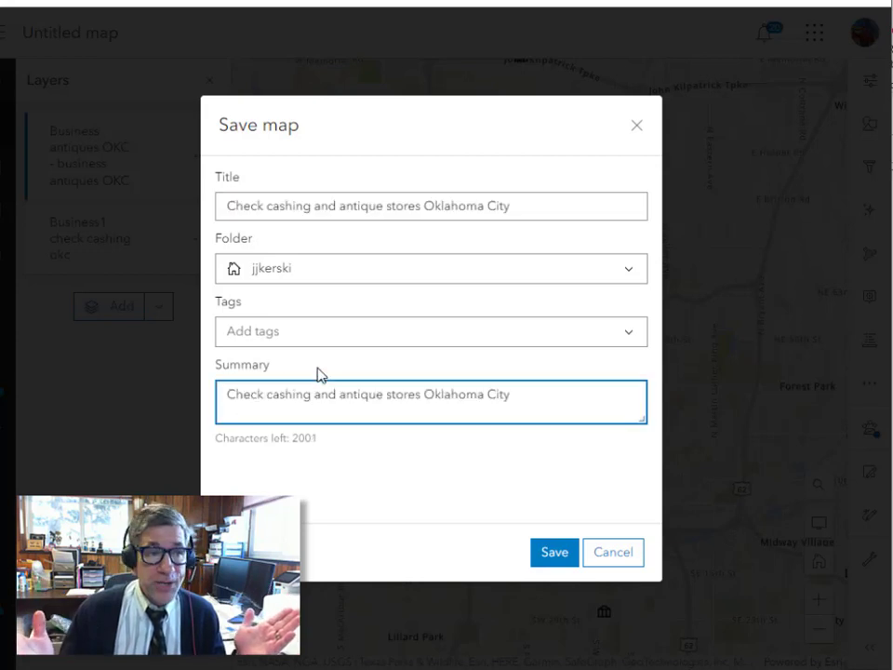
type("Custom Symbols")
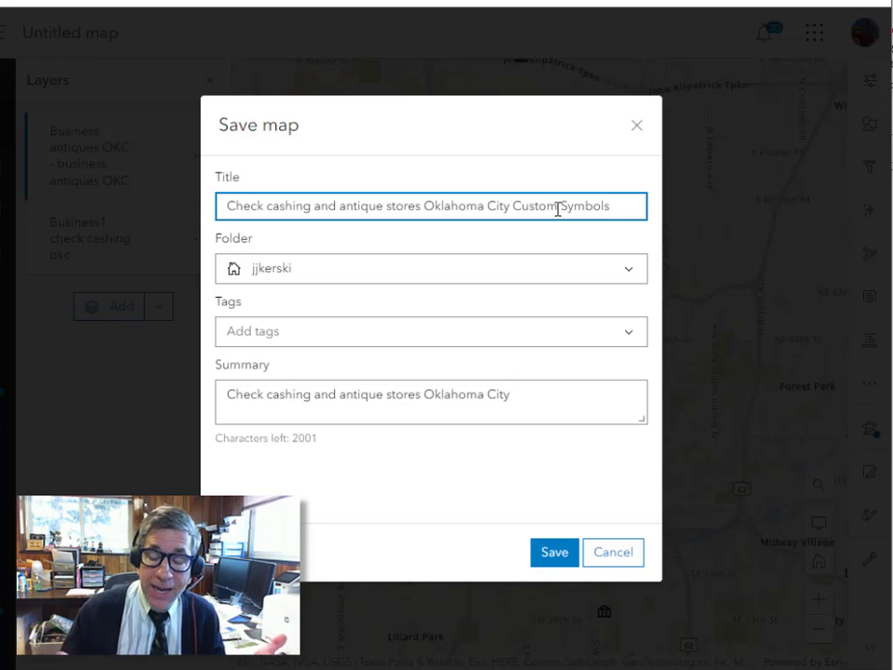
Add a summary and the tags custom symbols, businesses, Oklahoma City, then save.
type("with")
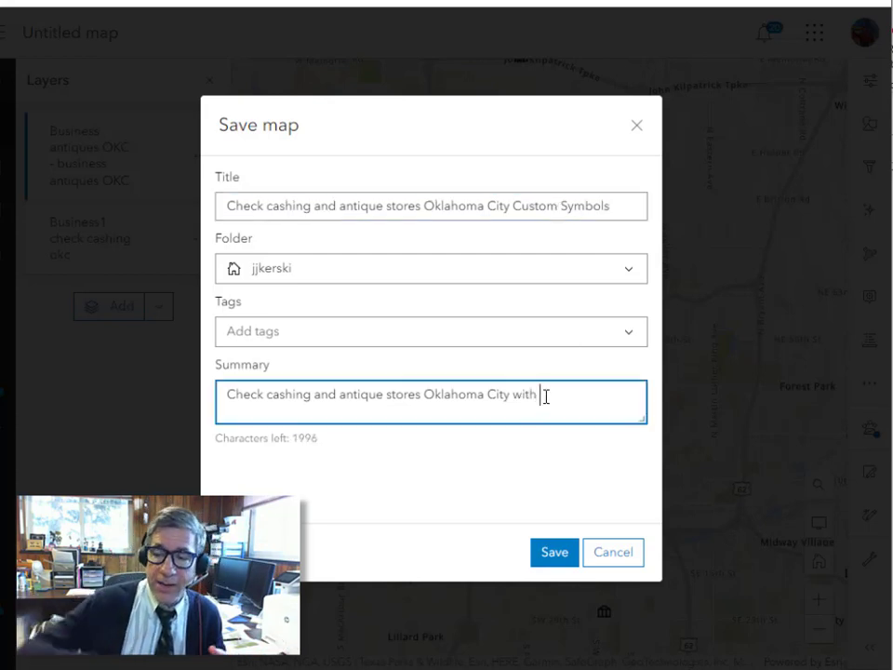
type("custom")
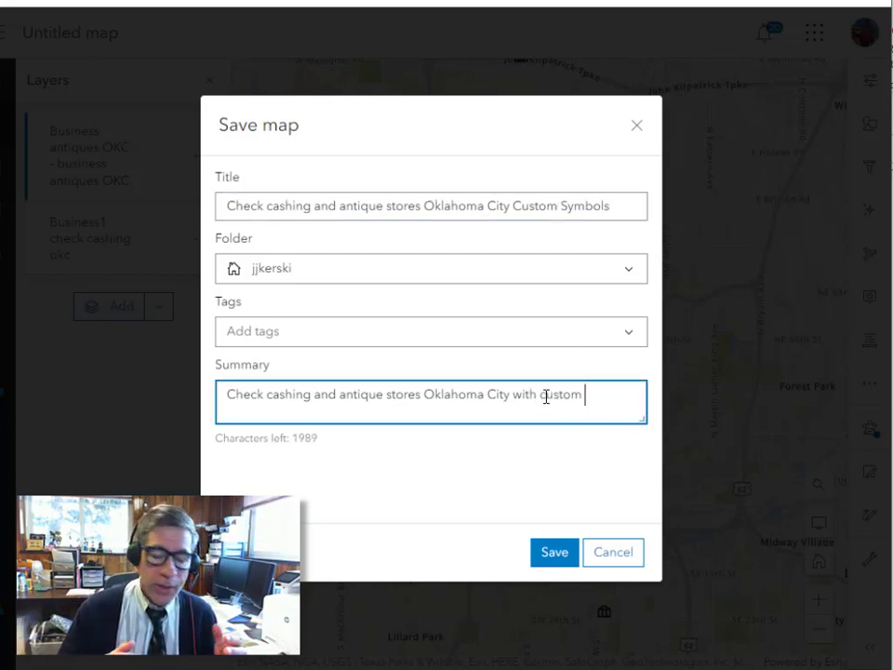
type("symbols")
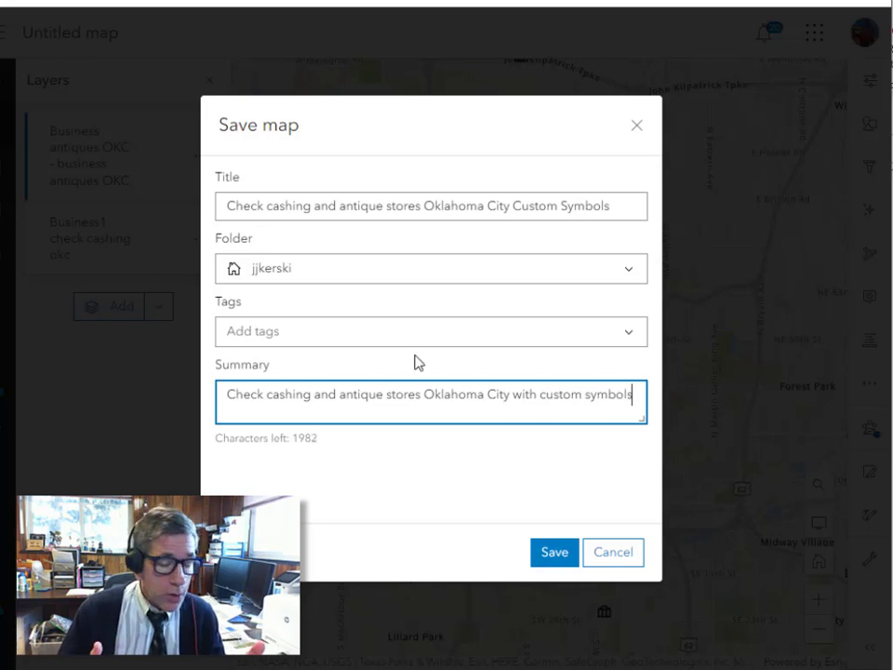
type("custom symbols")
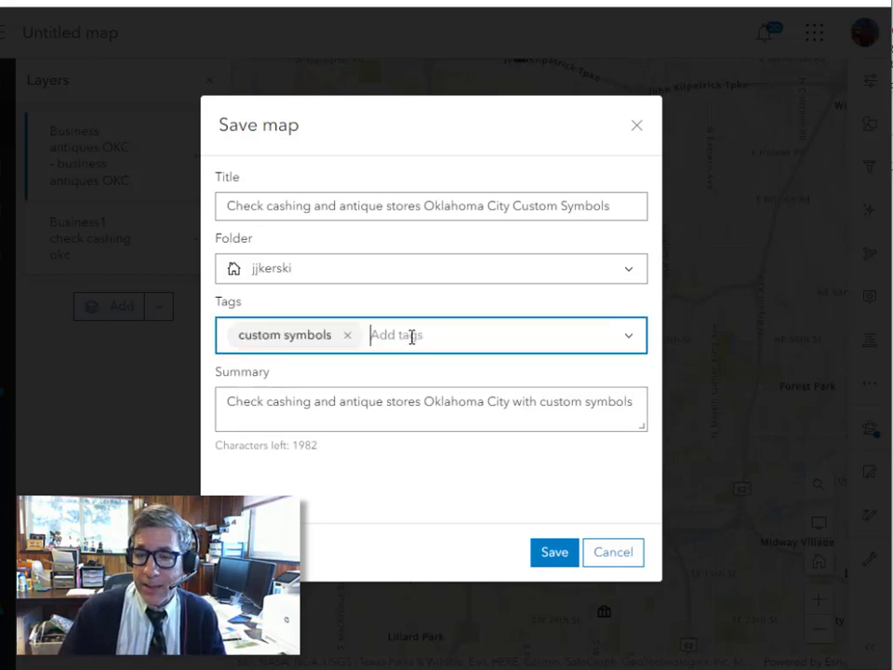
type("businesses")
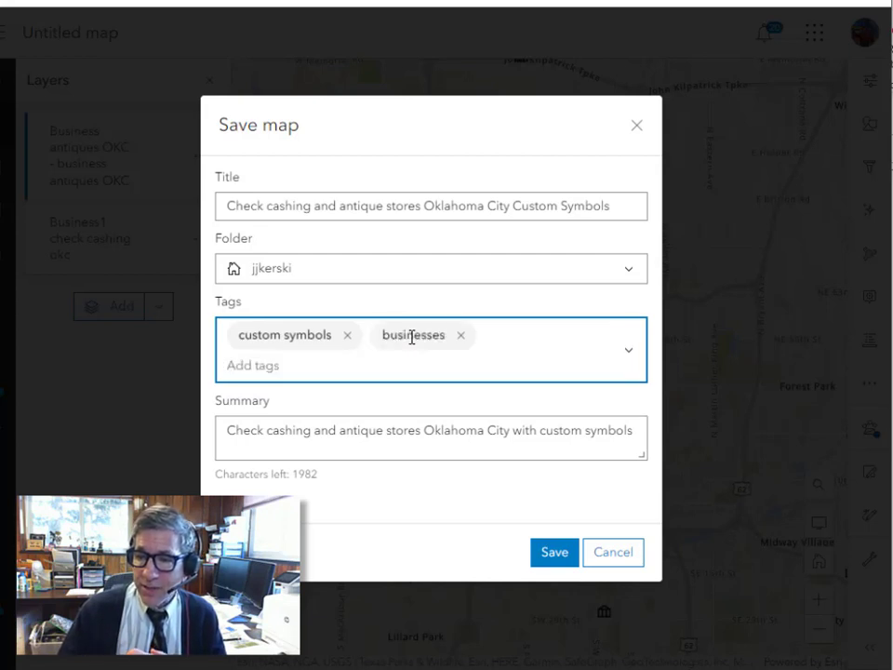
type("Oklaho")
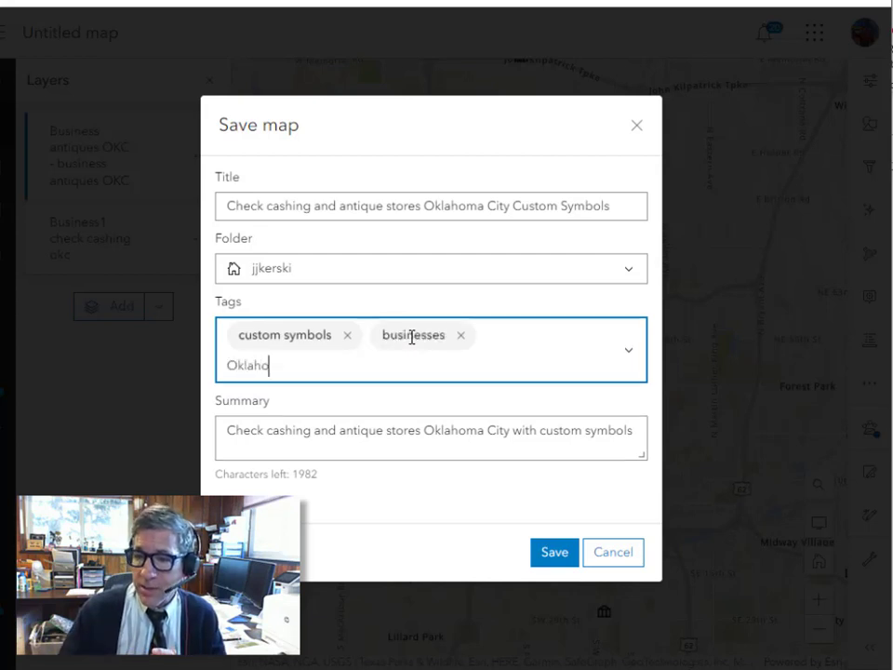
key("Enter")
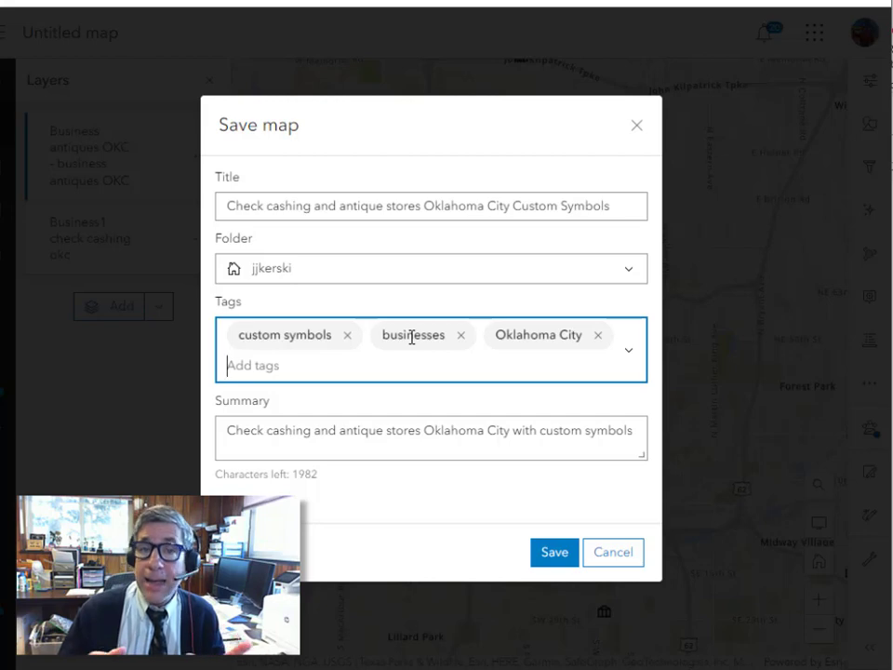
left_click(553, 552)
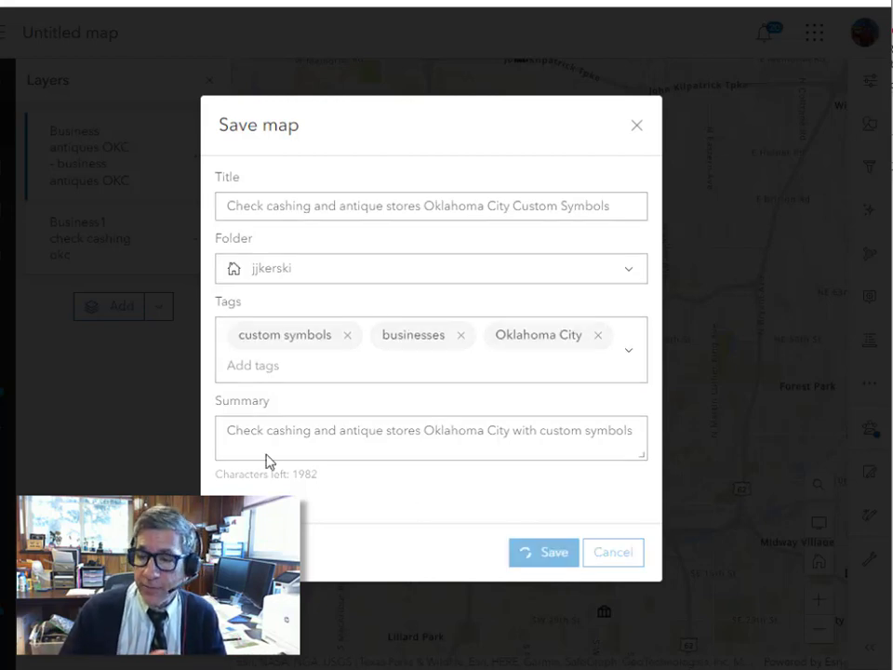
Share the saved map and update sharing for both business feature layers.
left_click(543, 552)
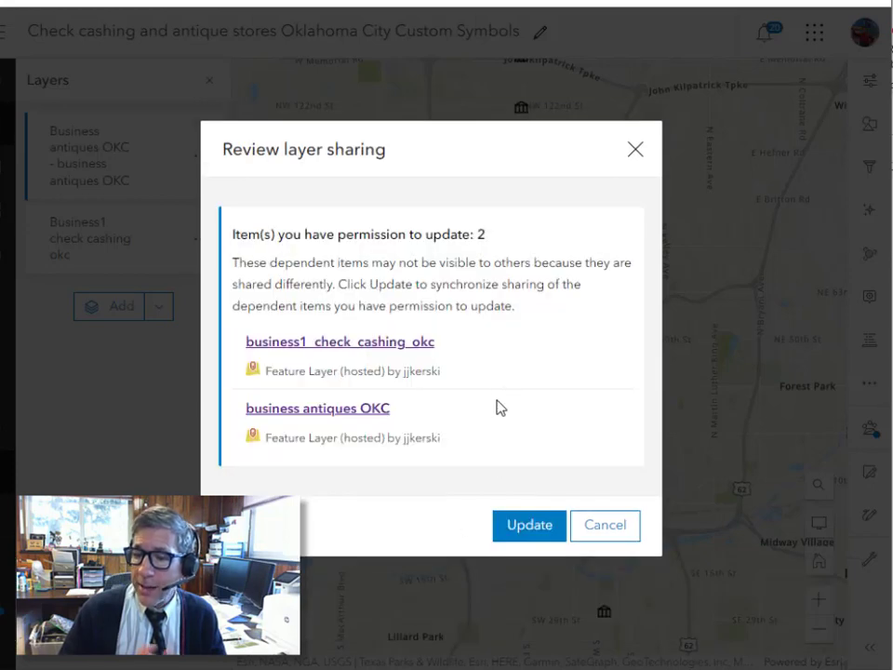
mouse_move(521, 430)
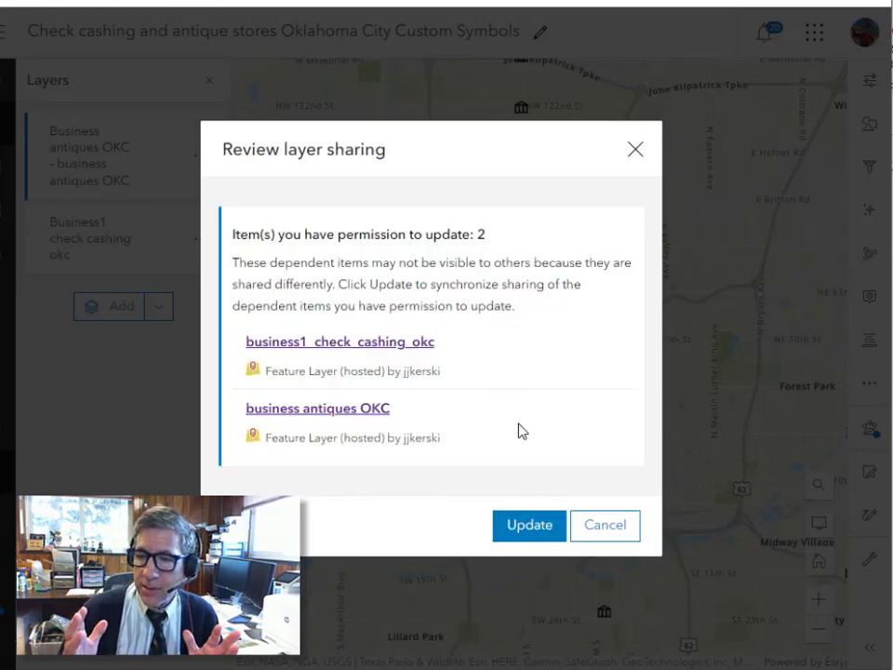
left_click(529, 524)
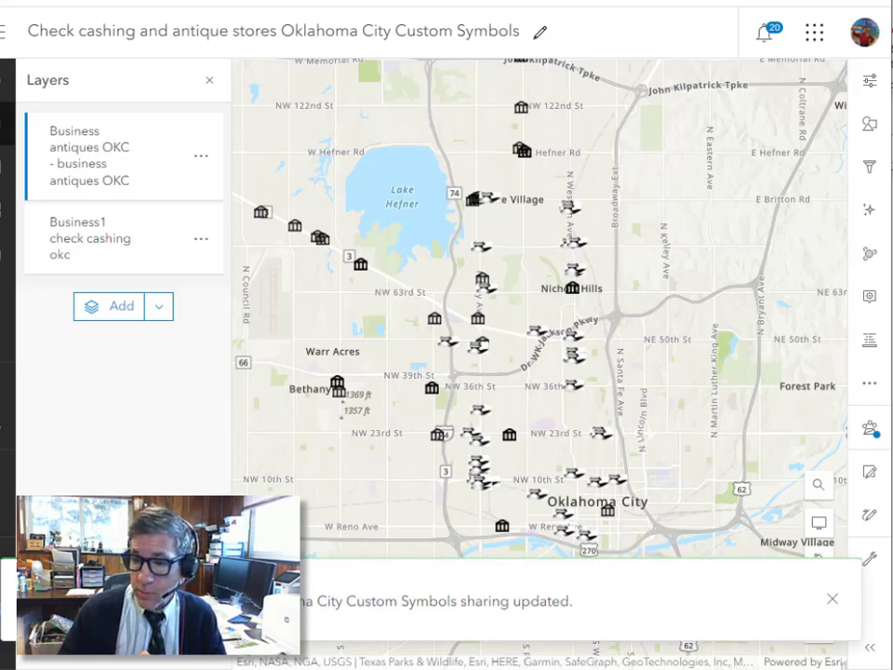
mouse_move(705, 402)
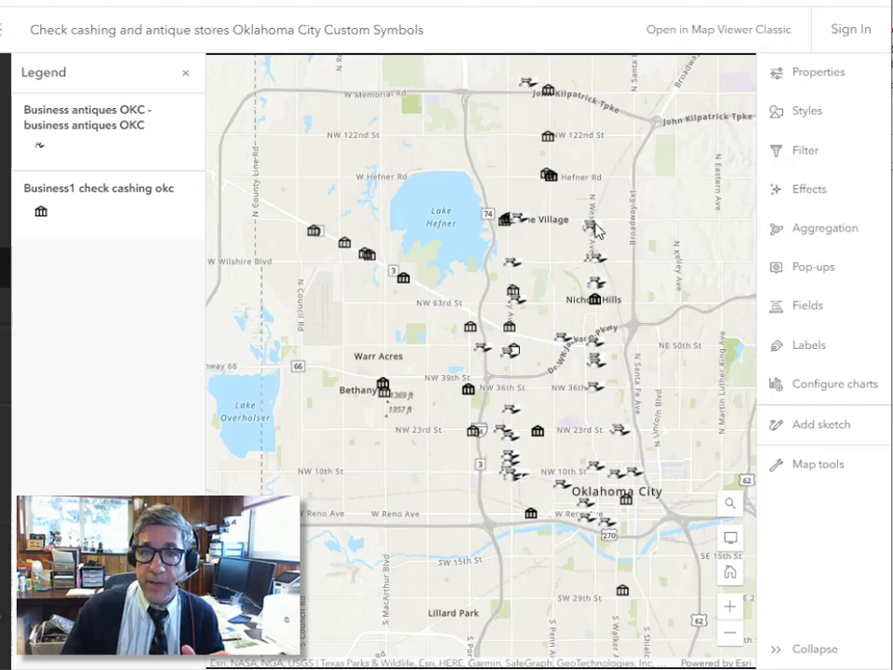
Check pop-ups for an antique store and a Bank of America check-cashing point.
left_click(593, 224)
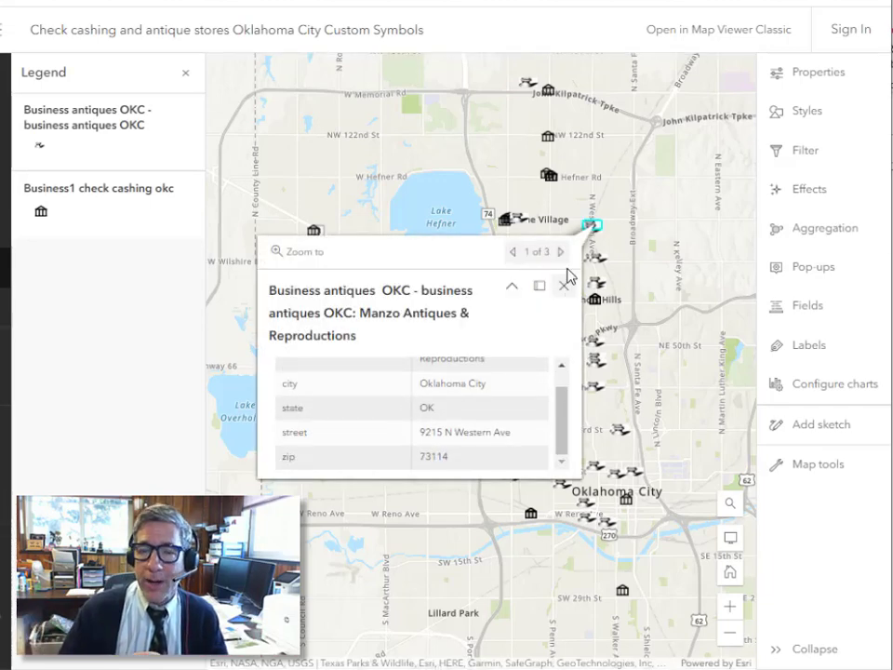
left_click(567, 285)
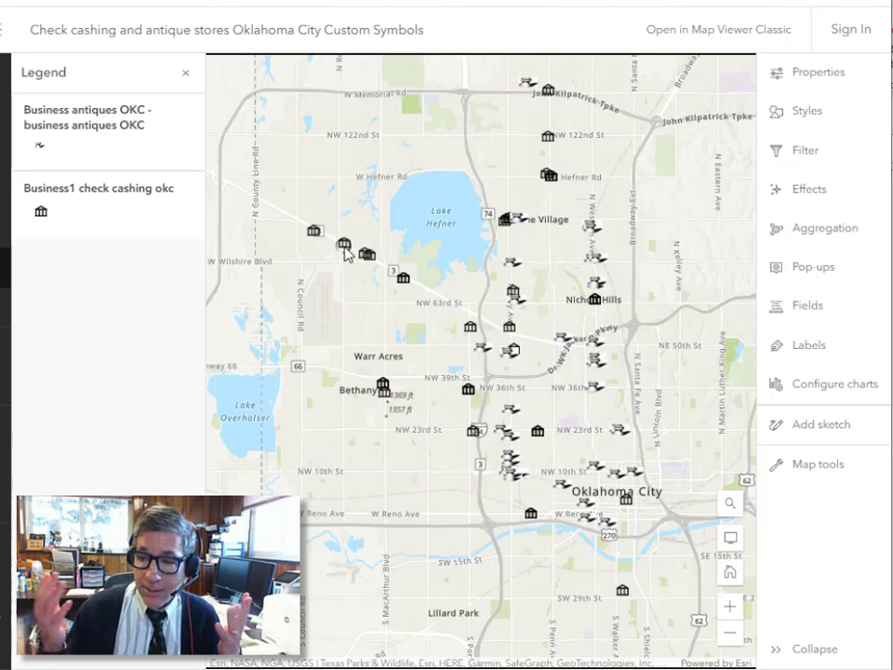
left_click(344, 243)
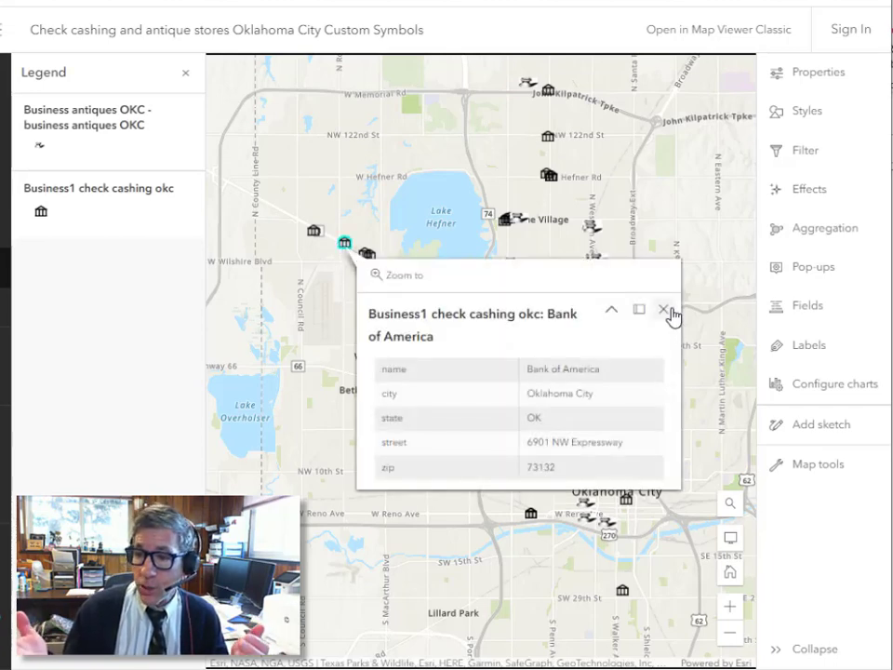
left_click(662, 309)
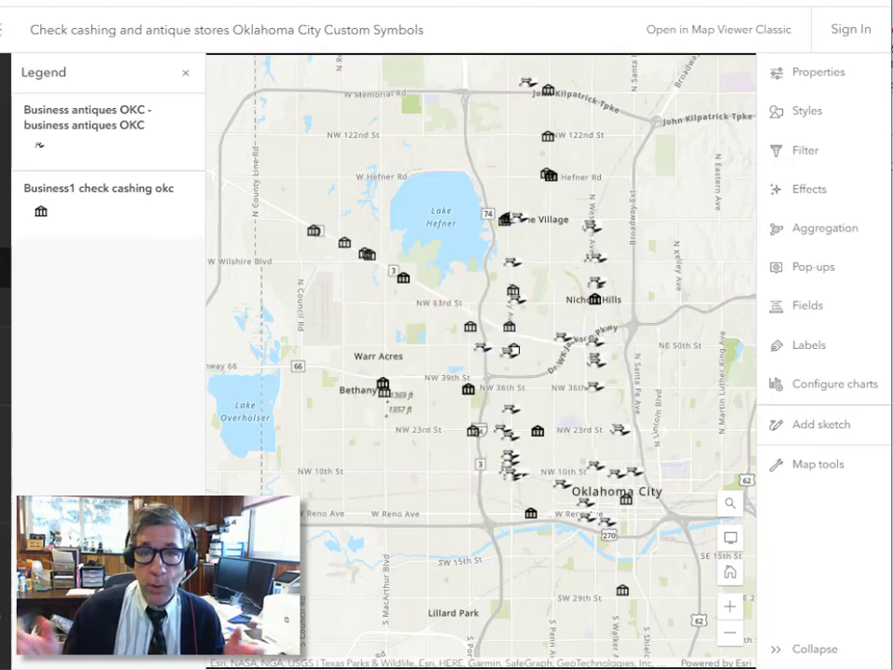